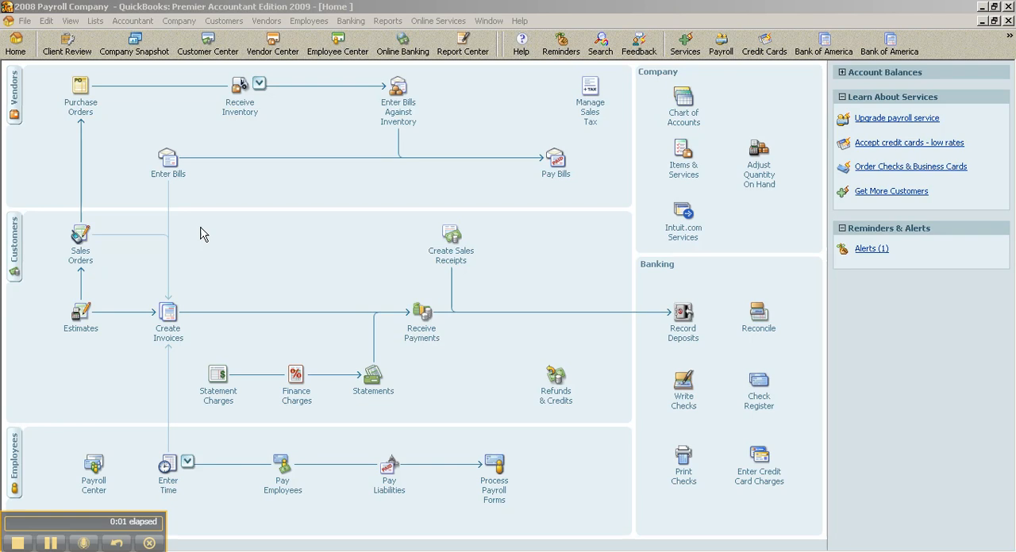
{"action": "mouse_move", "coordinate": [335, 211]}
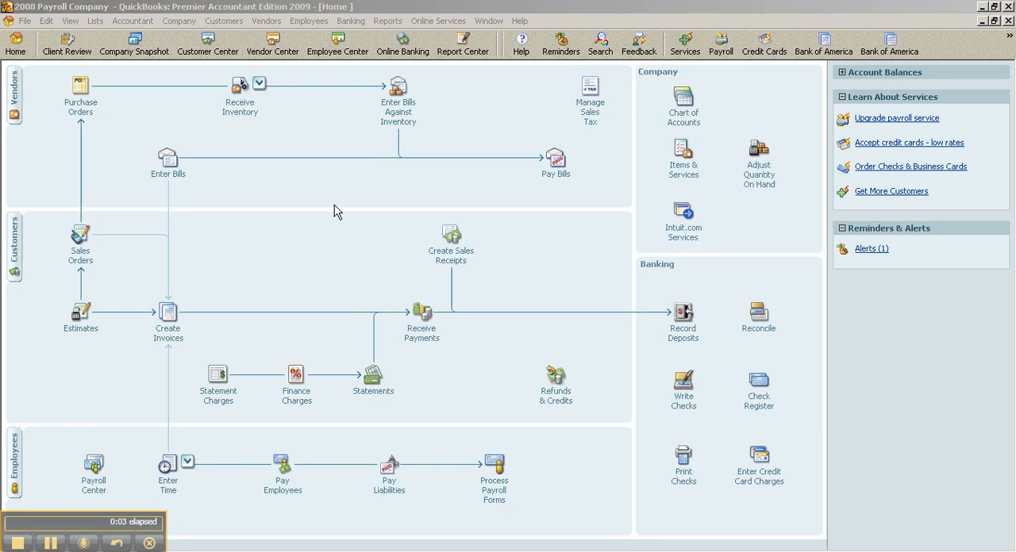
{"action": "mouse_move", "coordinate": [338, 244]}
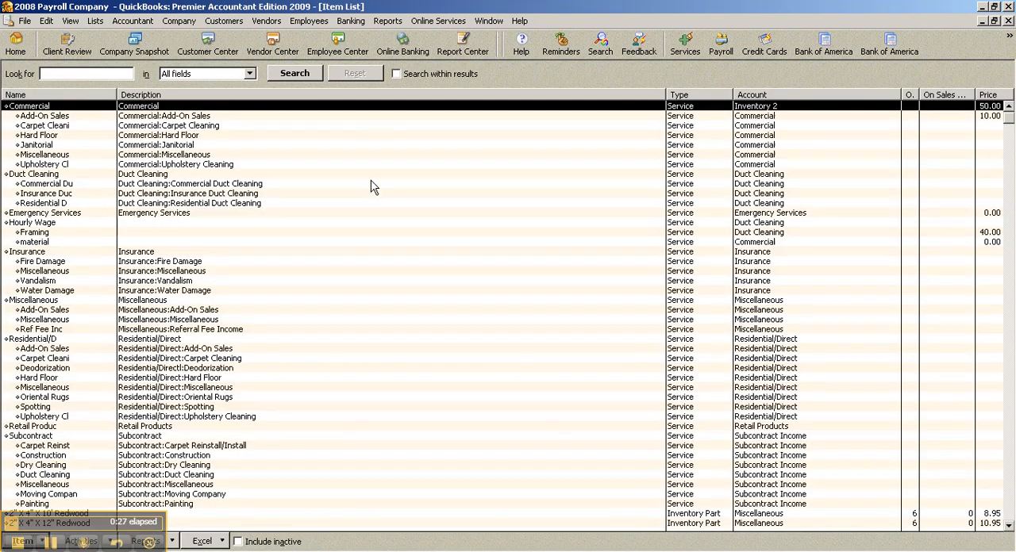
Scroll the Item List to the UA Championship package and bring up its context menu
{"action": "scroll", "scroll_direction": "down", "scroll_amount": 3}
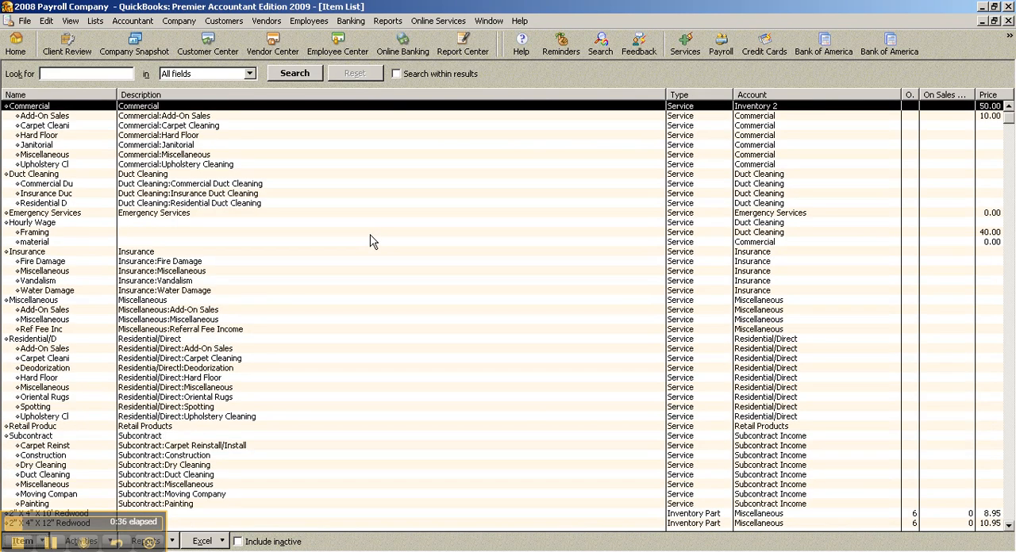
{"action": "scroll", "scroll_direction": "down", "scroll_amount": 3}
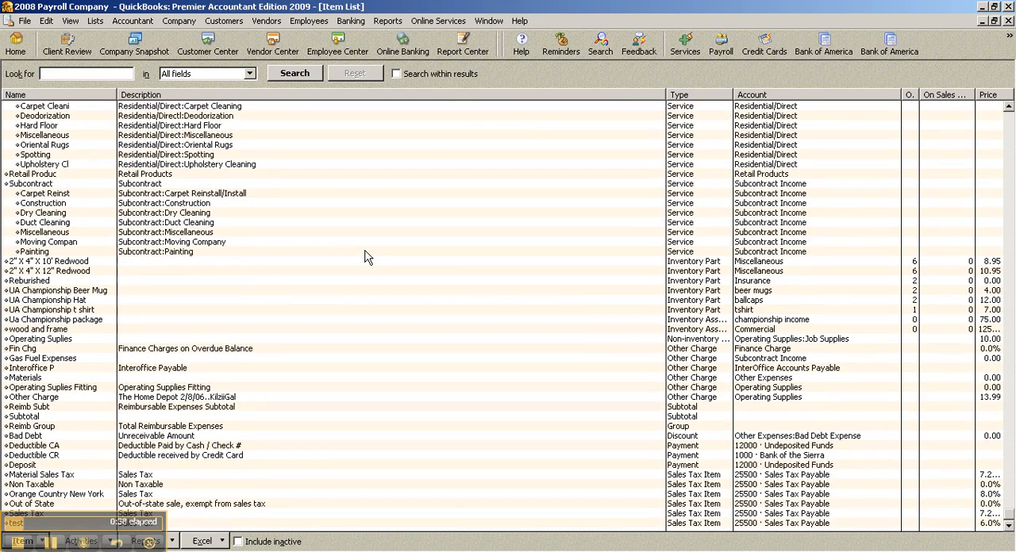
{"action": "mouse_move", "coordinate": [86, 540]}
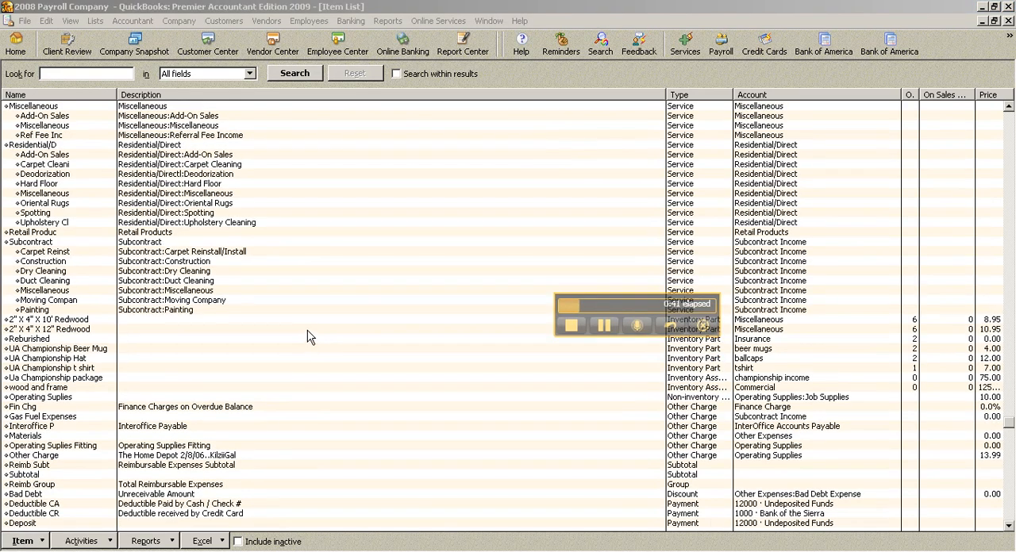
{"action": "mouse_move", "coordinate": [71, 401]}
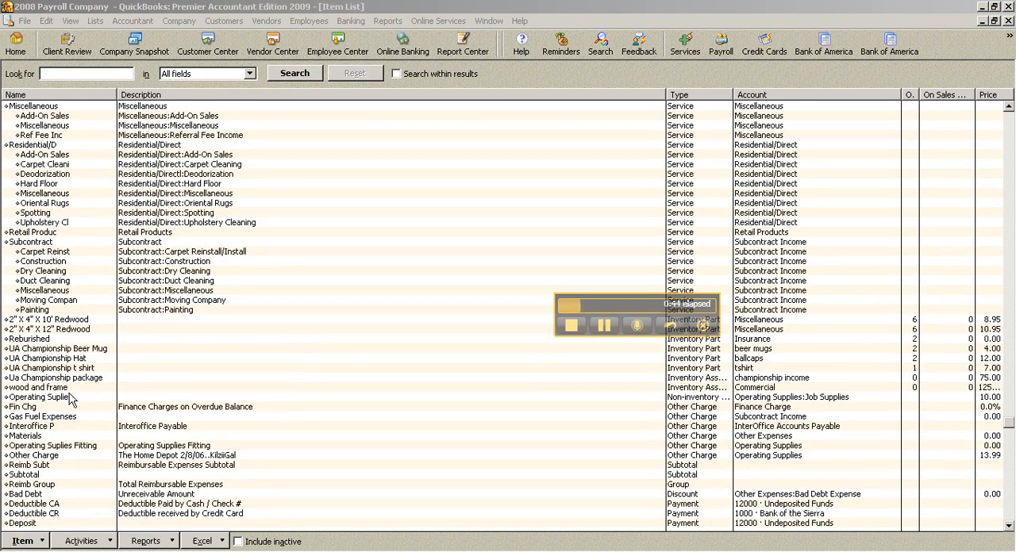
{"action": "right_click", "coordinate": [48, 381]}
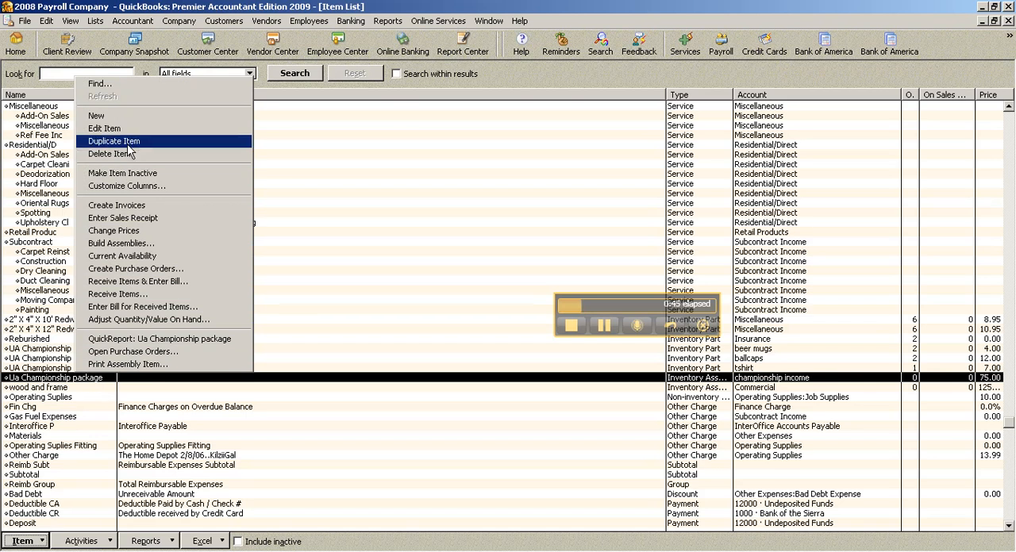
Edit the UA Championship package item and look through its Bill of Materials list
{"action": "left_click", "coordinate": [105, 128]}
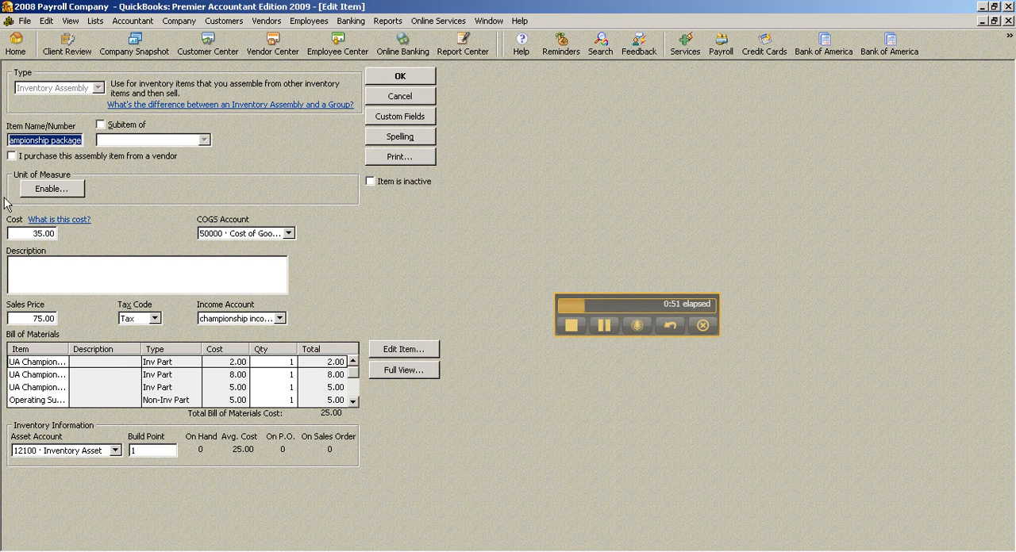
{"action": "mouse_move", "coordinate": [300, 214]}
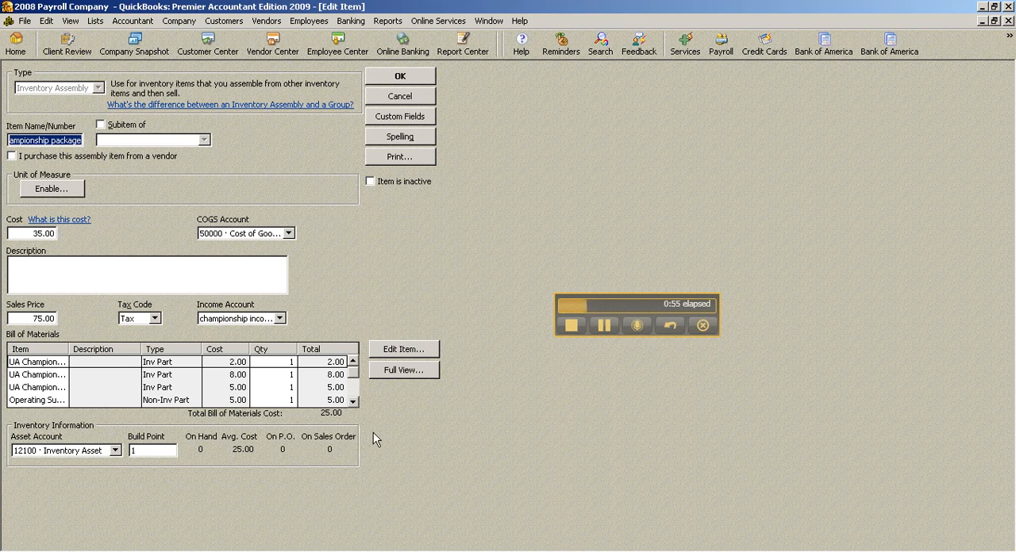
{"action": "mouse_move", "coordinate": [352, 269]}
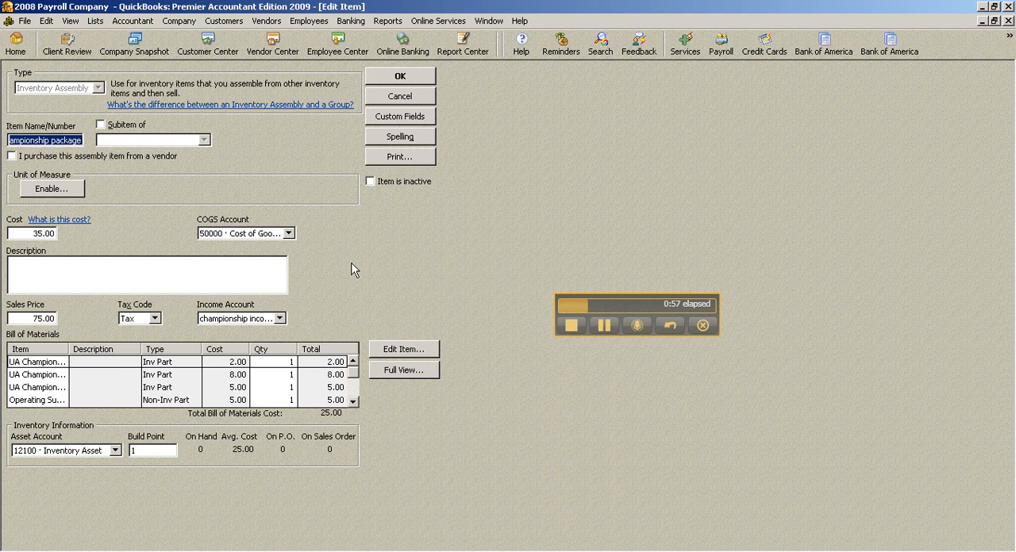
{"action": "mouse_move", "coordinate": [251, 450]}
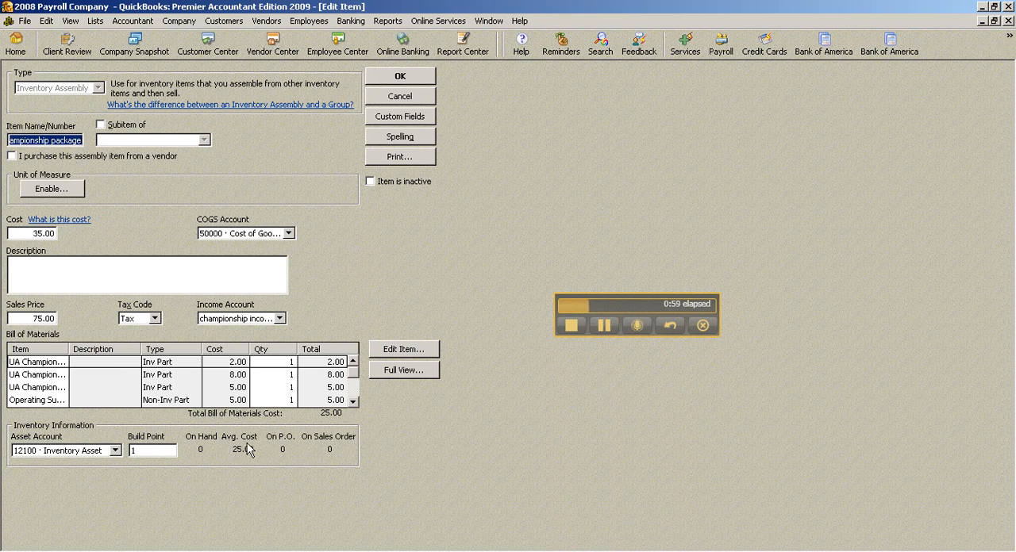
{"action": "mouse_move", "coordinate": [400, 229]}
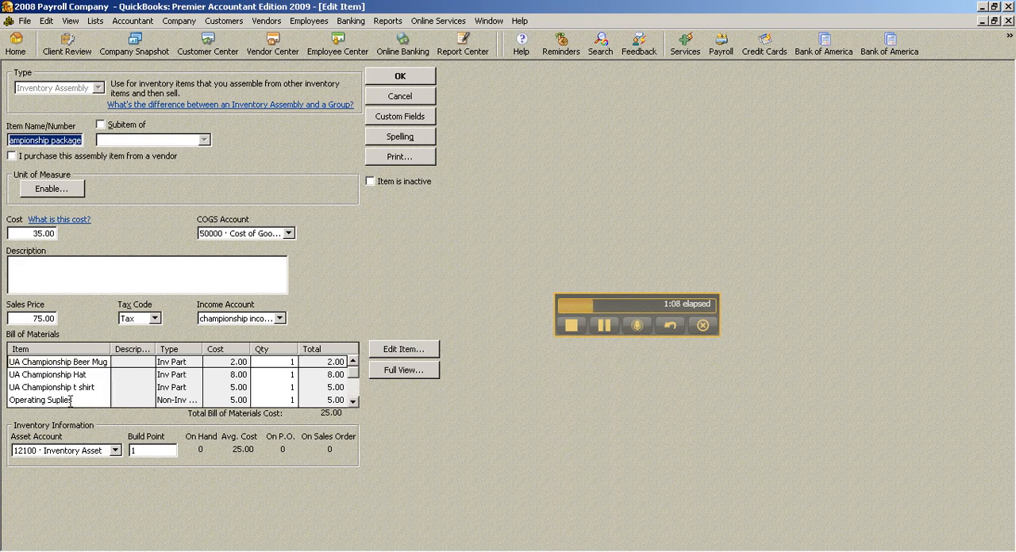
{"action": "mouse_move", "coordinate": [410, 410]}
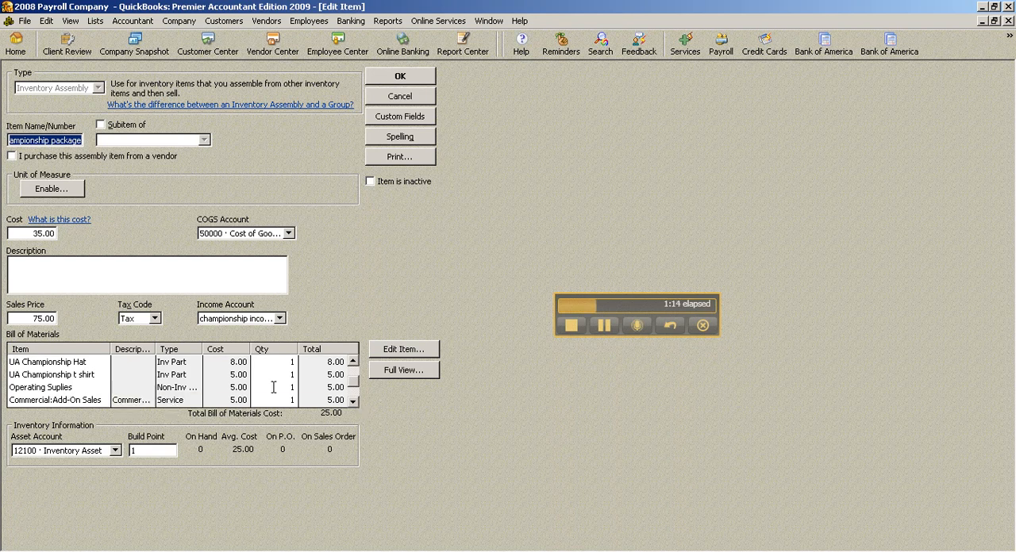
{"action": "mouse_move", "coordinate": [452, 396]}
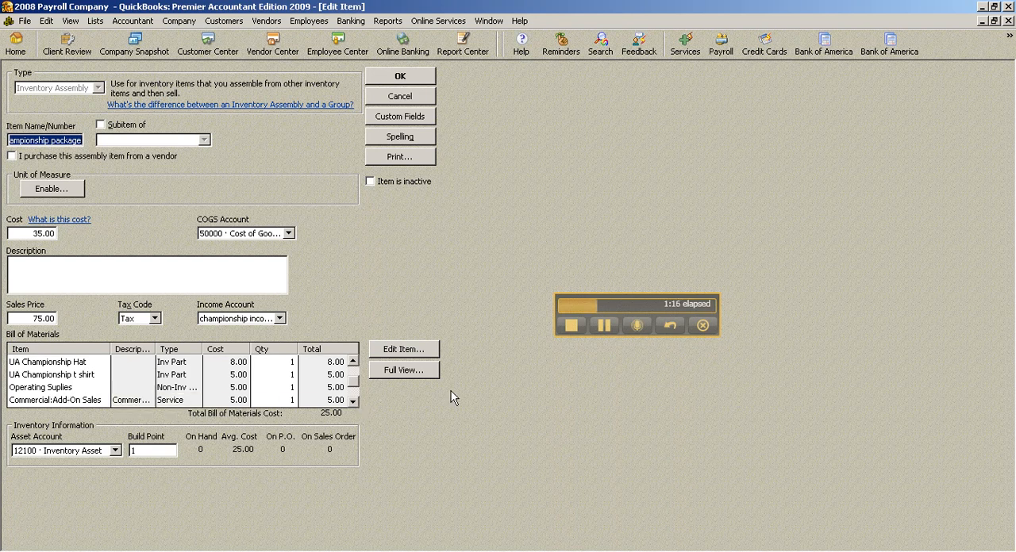
{"action": "left_click", "coordinate": [353, 362]}
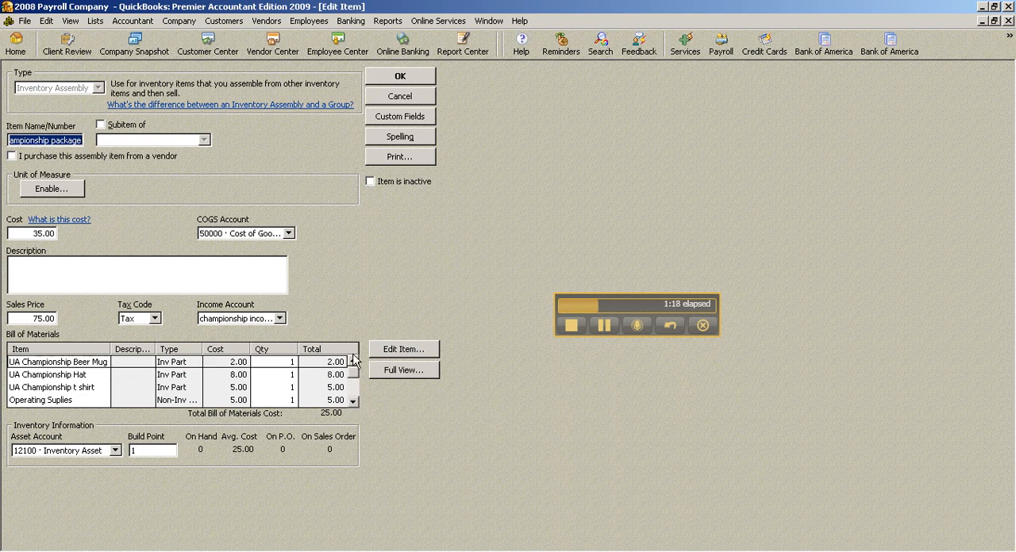
{"action": "mouse_move", "coordinate": [406, 275]}
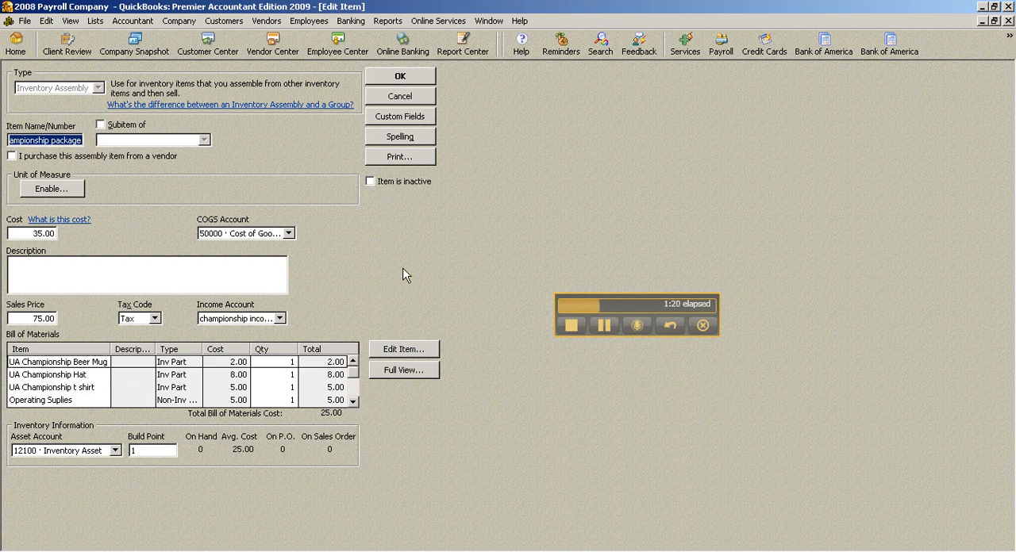
{"action": "mouse_move", "coordinate": [403, 372]}
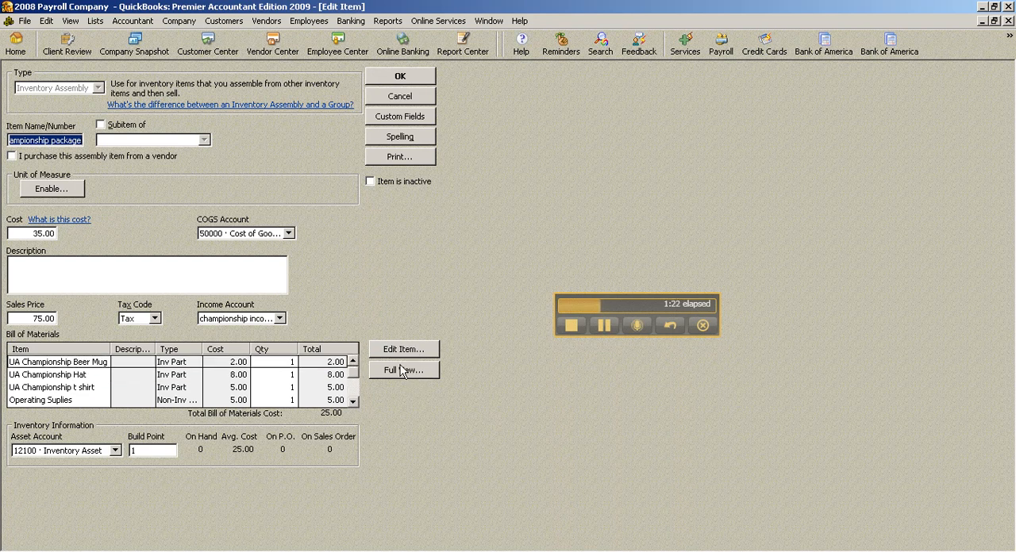
Review the package's full bill of materials totaling 25.00, then return to the edit form
{"action": "left_click", "coordinate": [404, 370]}
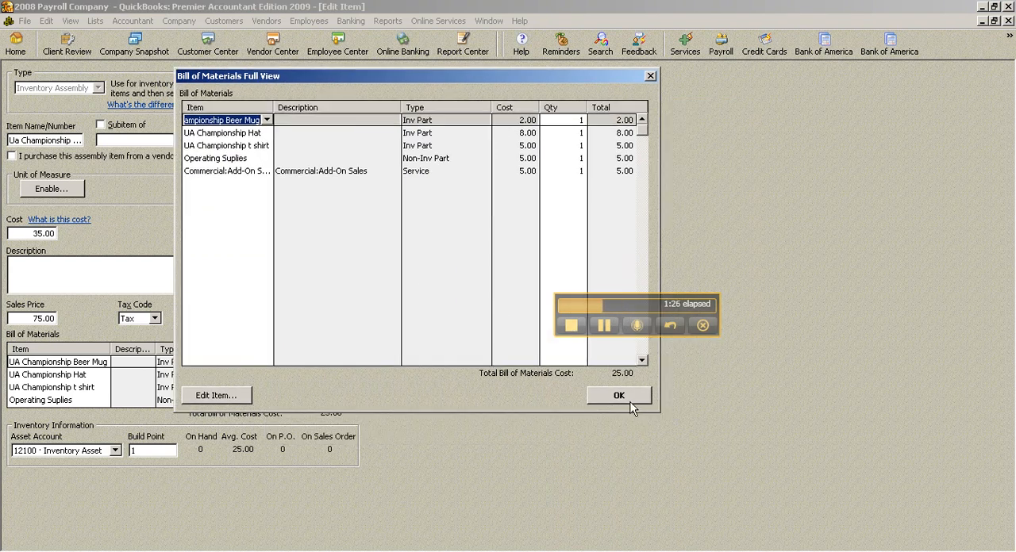
{"action": "left_click", "coordinate": [619, 396]}
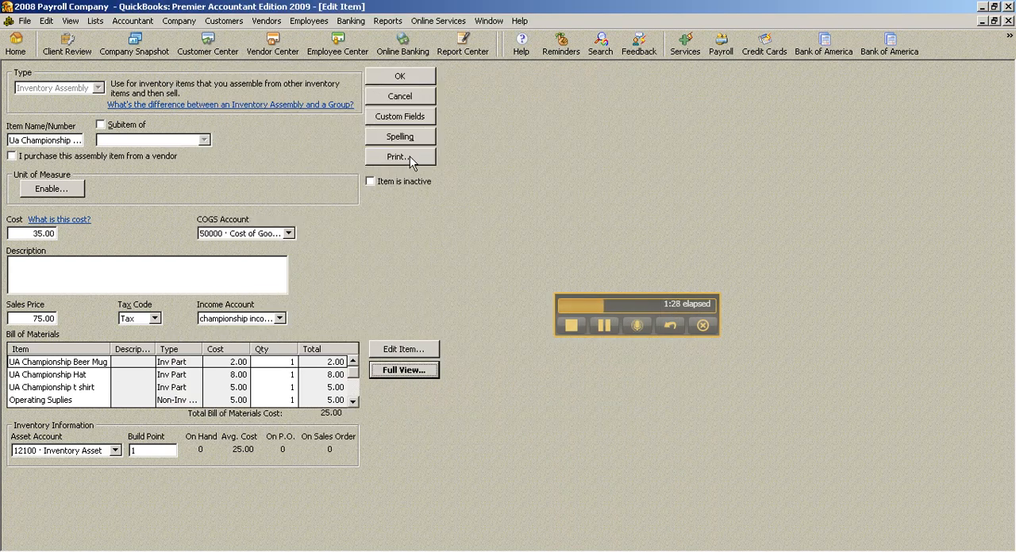
{"action": "mouse_move", "coordinate": [387, 260]}
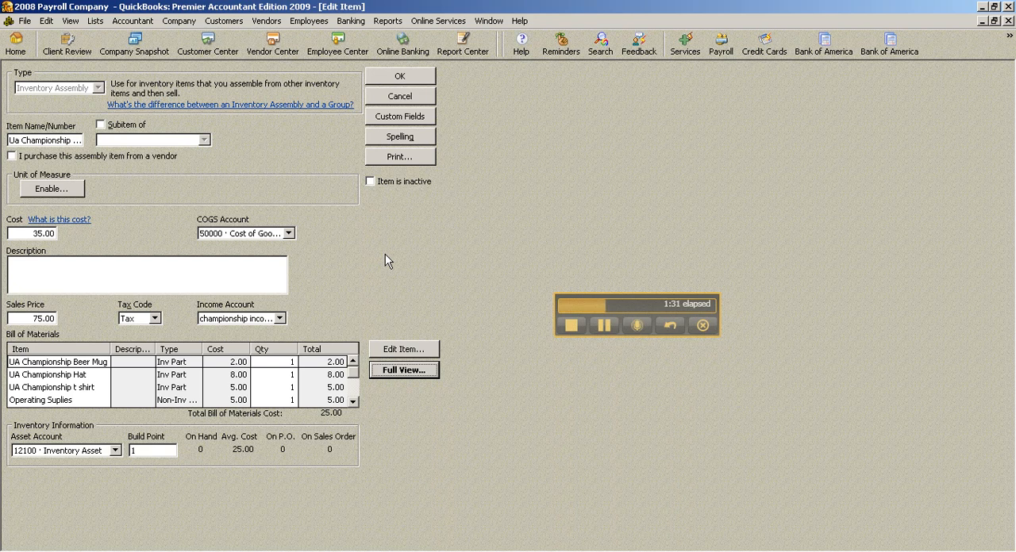
{"action": "mouse_move", "coordinate": [205, 445]}
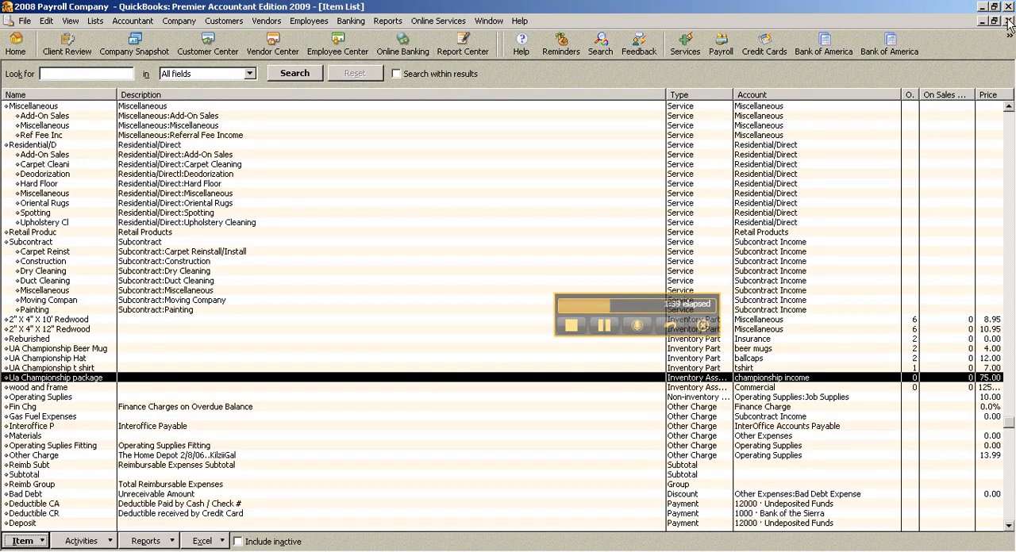
Close the Item List and start Build Assemblies from Vendors > Inventory Activities
{"action": "left_click", "coordinate": [19, 49]}
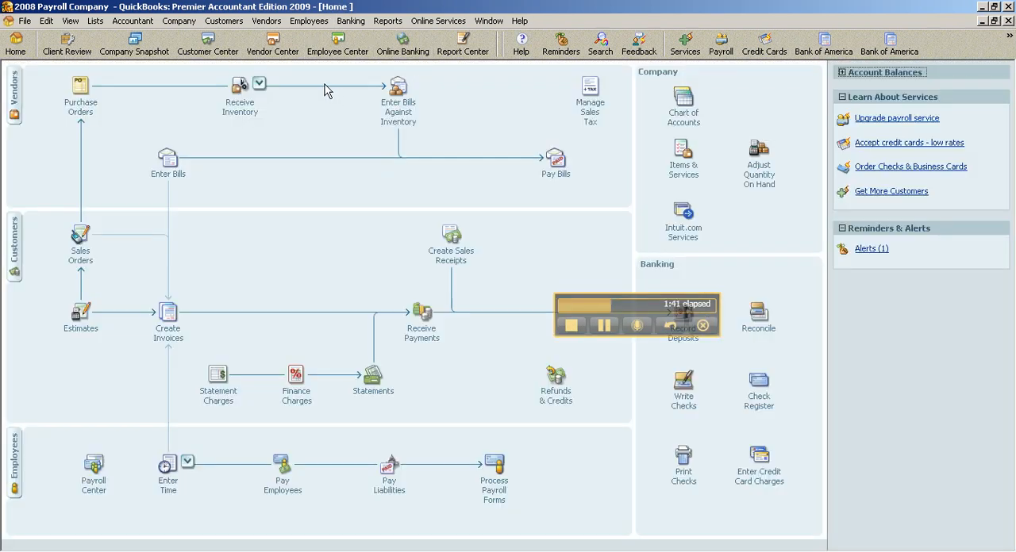
{"action": "left_click", "coordinate": [267, 20]}
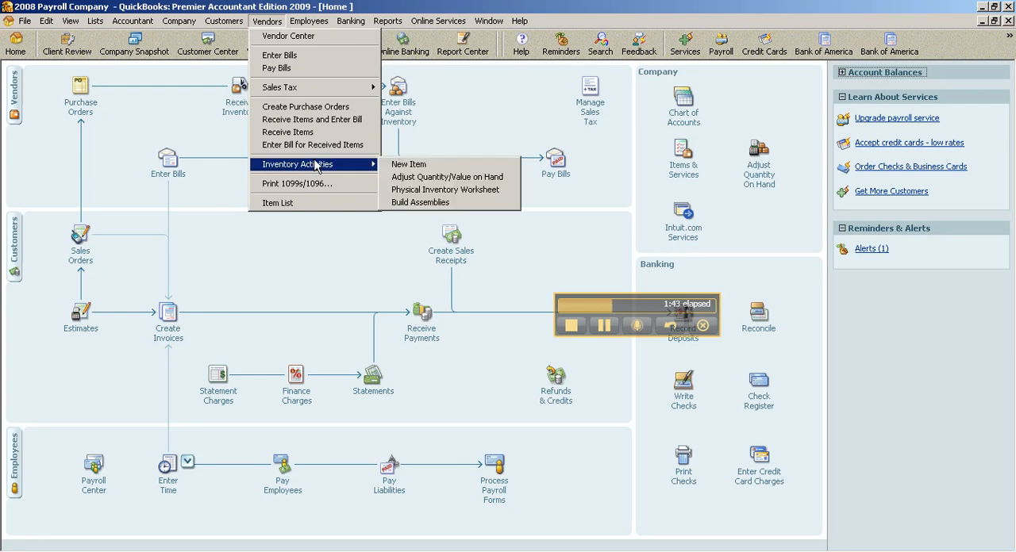
{"action": "left_click", "coordinate": [419, 202]}
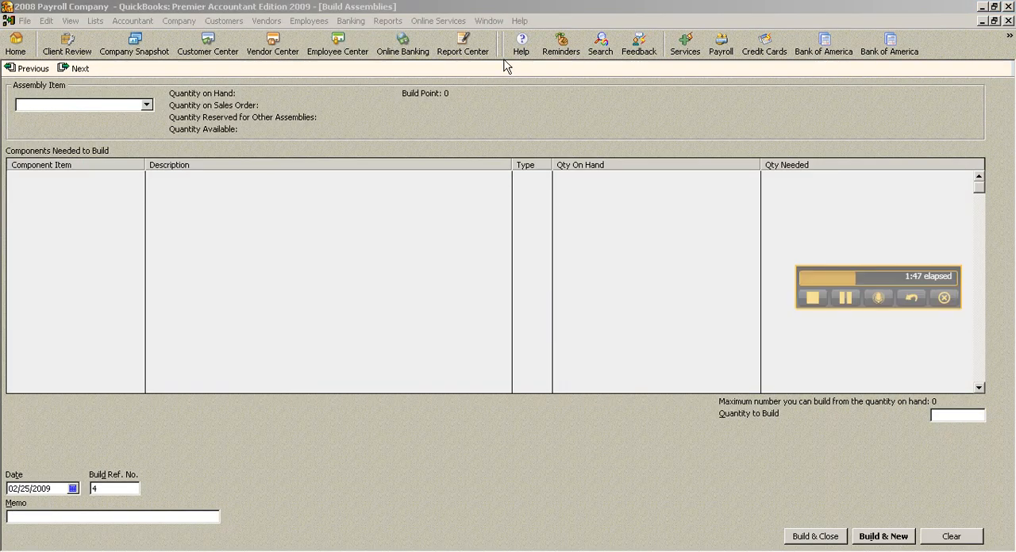
Choose UA Championship package as the assembly item, listing components and build maximum of 1
{"action": "left_click", "coordinate": [165, 105]}
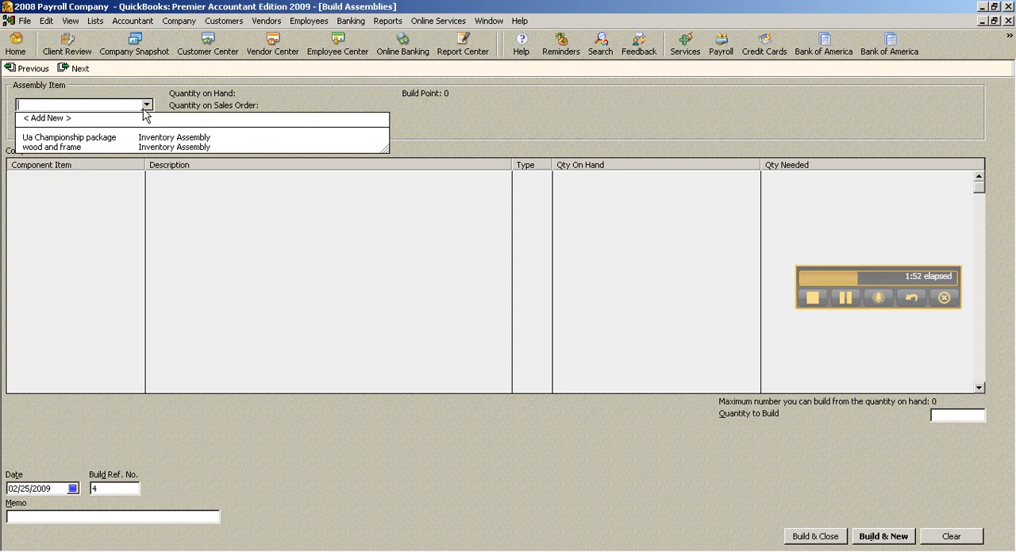
{"action": "left_click", "coordinate": [68, 136]}
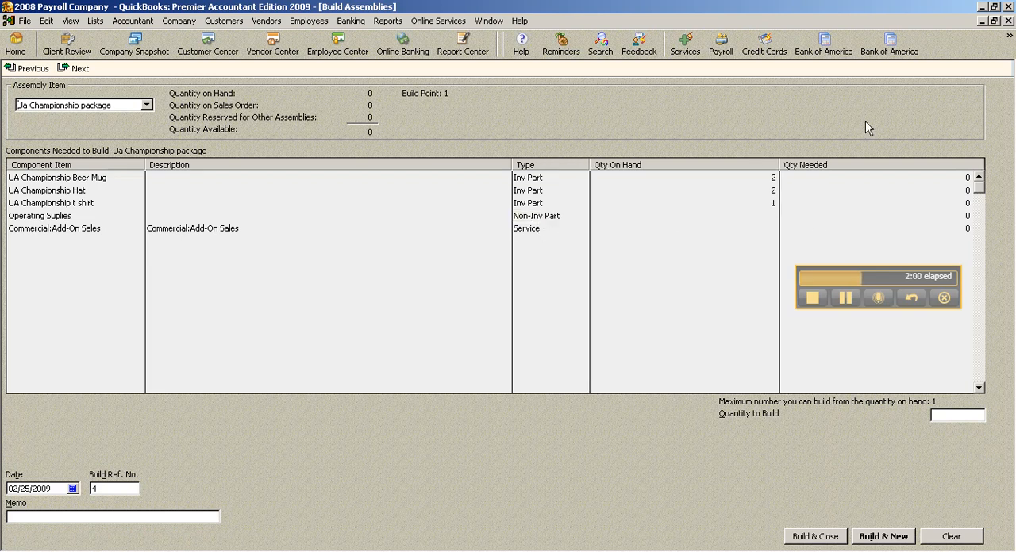
{"action": "mouse_move", "coordinate": [885, 249]}
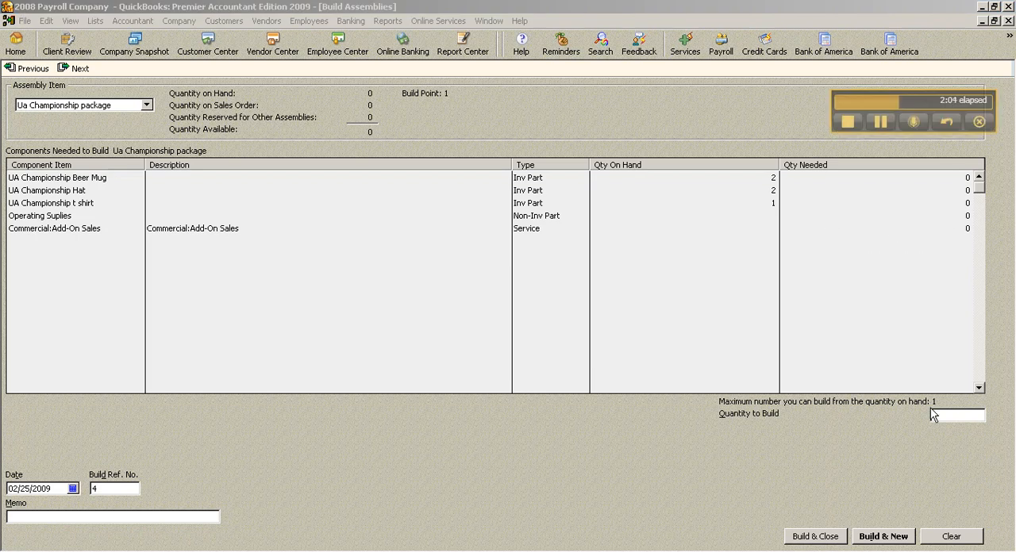
{"action": "mouse_move", "coordinate": [786, 419]}
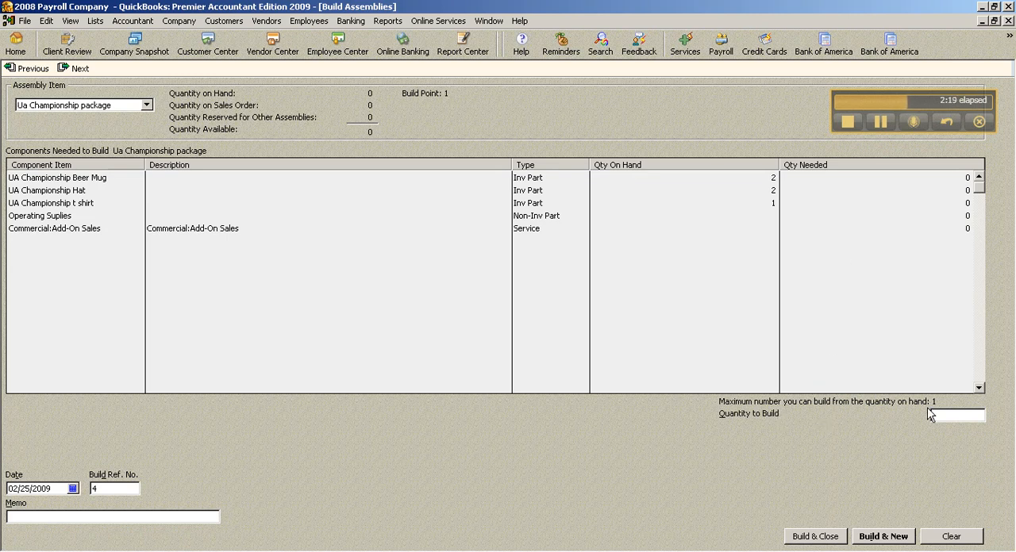
Change the quantity to build from 2 to 1 and record the build with Build & Close
{"action": "type", "text": "2"}
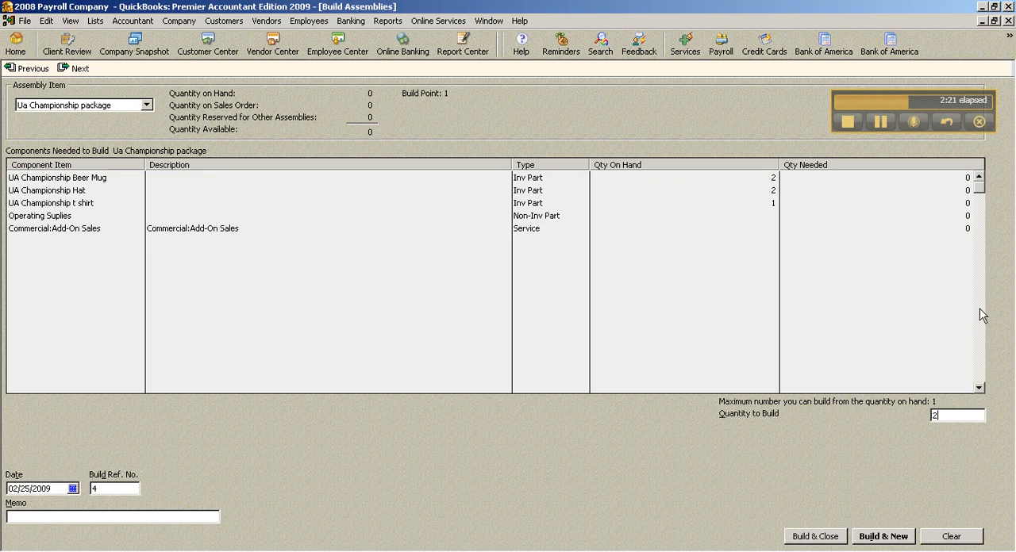
{"action": "mouse_move", "coordinate": [827, 489]}
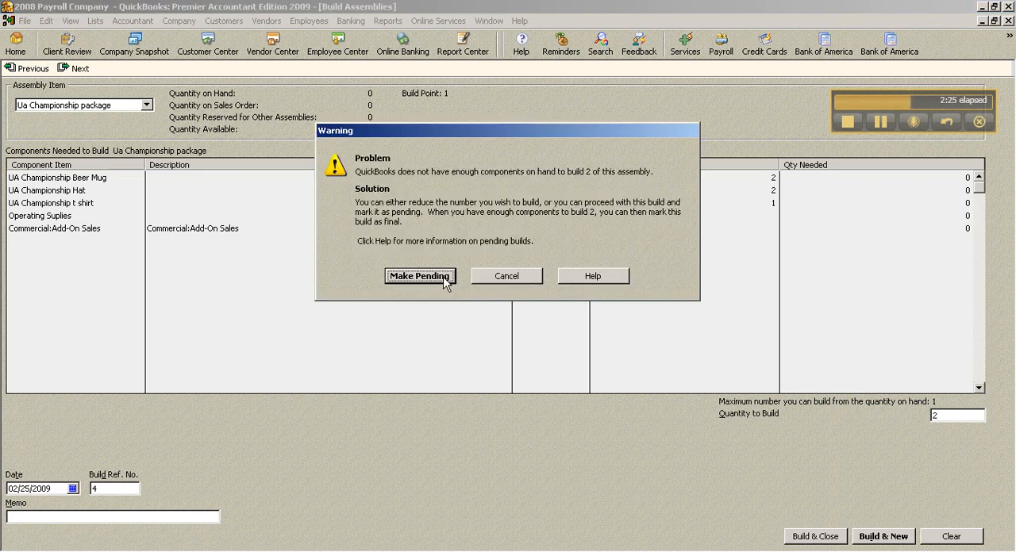
{"action": "left_click", "coordinate": [420, 276]}
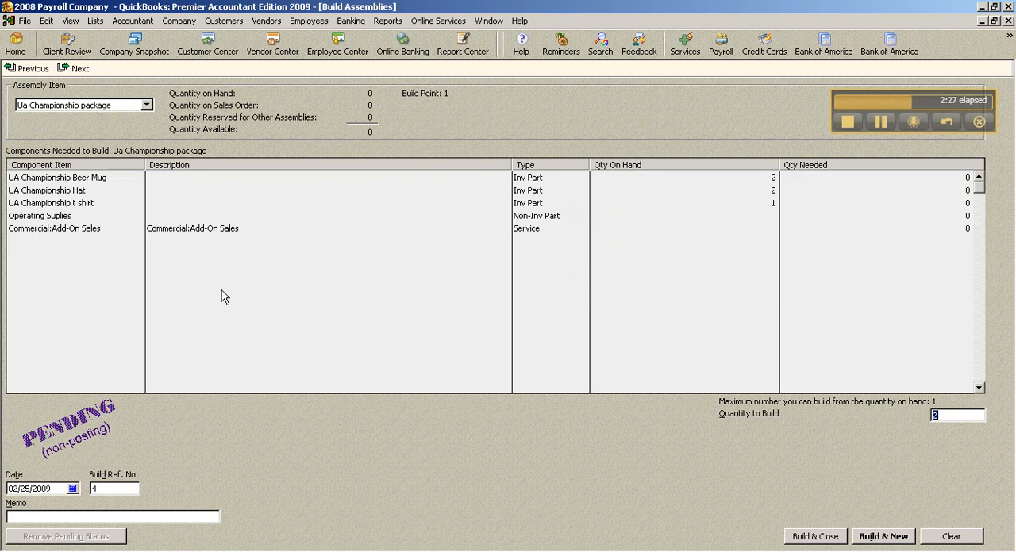
{"action": "left_click", "coordinate": [388, 22]}
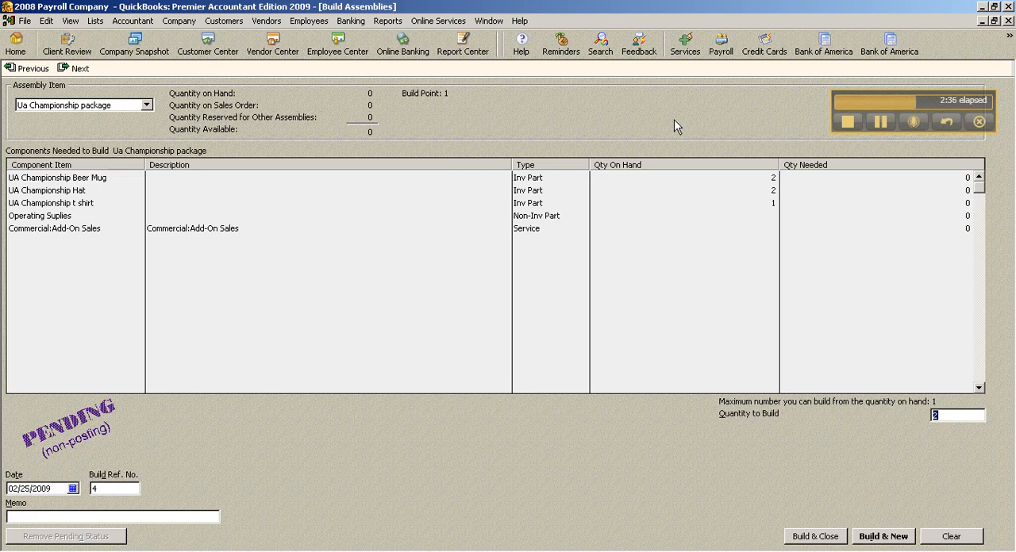
{"action": "mouse_move", "coordinate": [739, 260]}
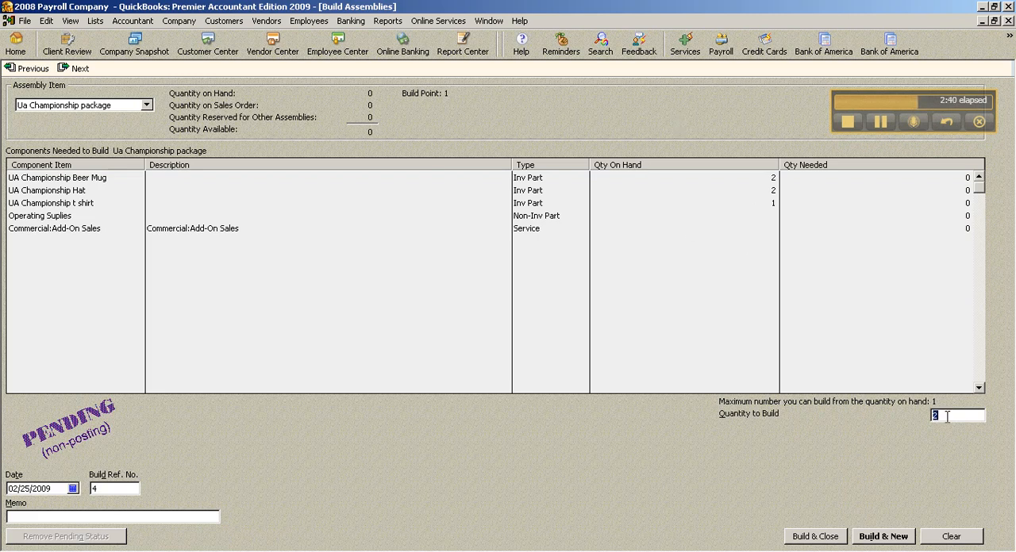
{"action": "type", "text": "1"}
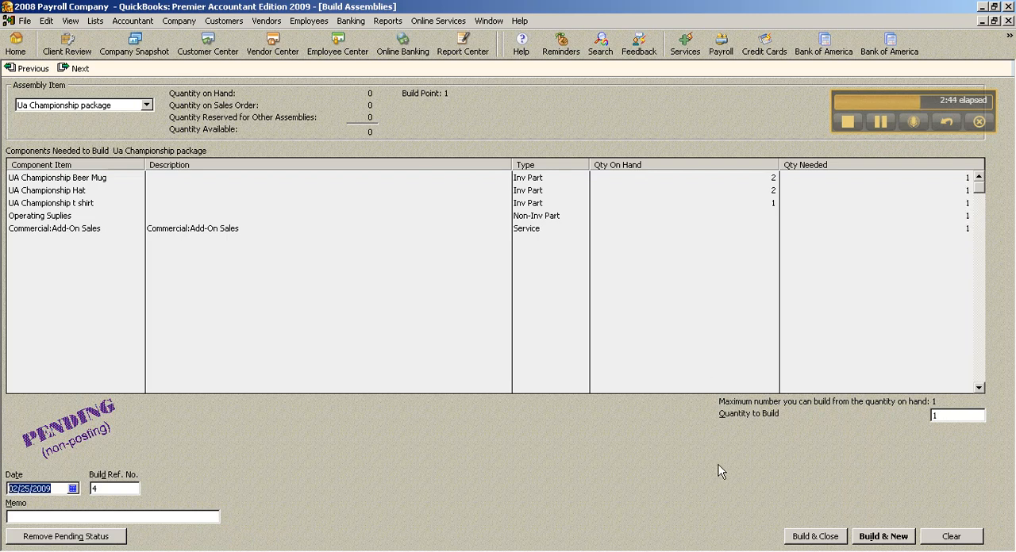
{"action": "left_click", "coordinate": [48, 21]}
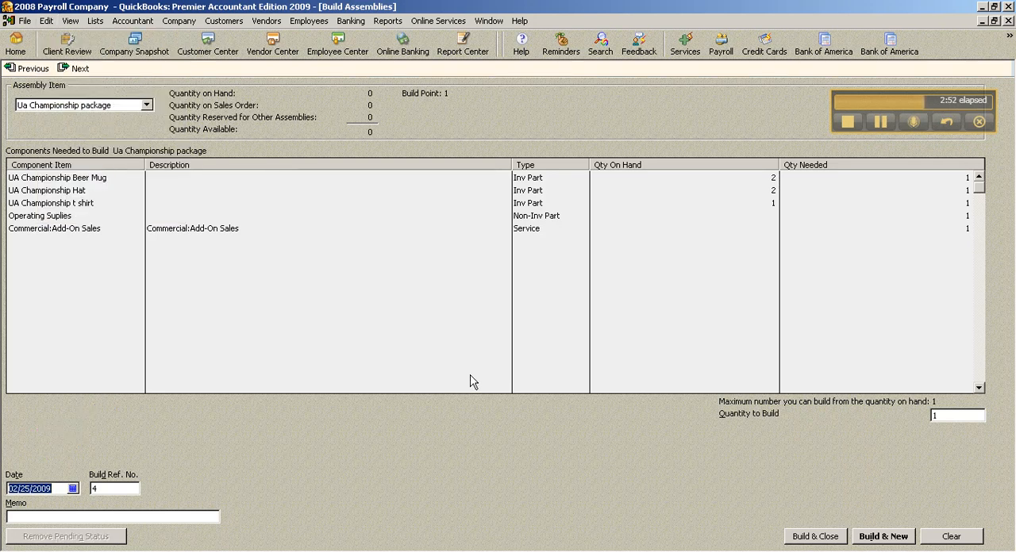
{"action": "mouse_move", "coordinate": [712, 483]}
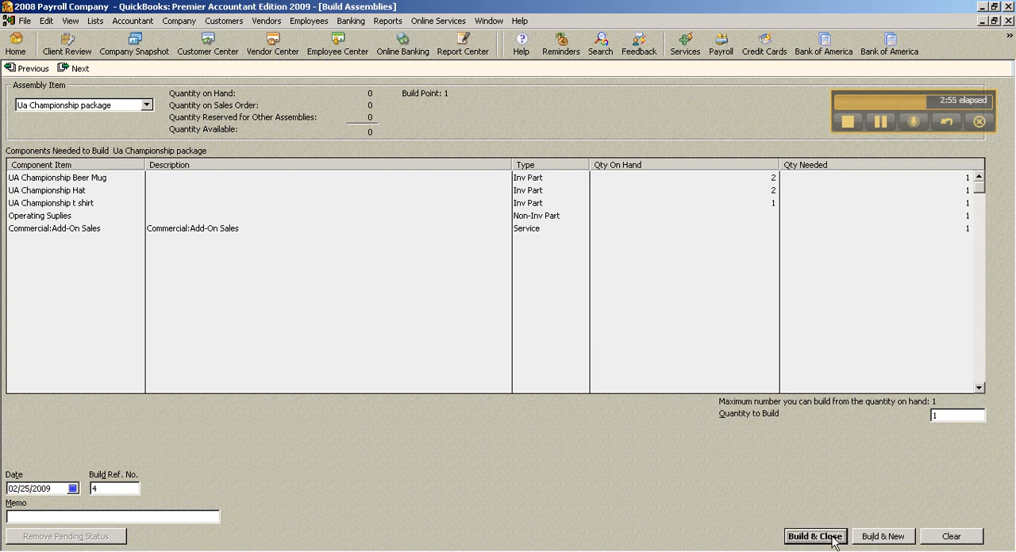
{"action": "left_click", "coordinate": [814, 537]}
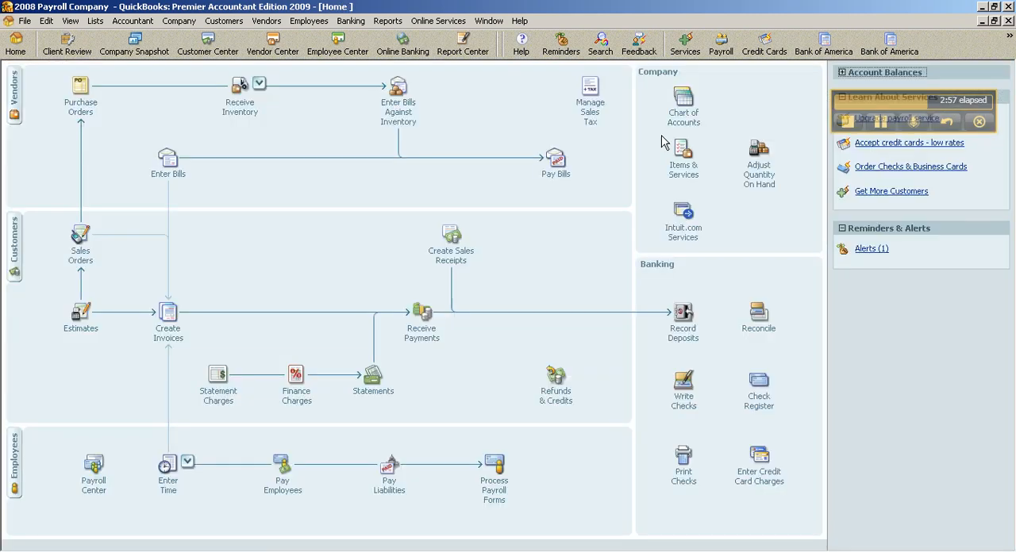
From Items & Services, drill into the Build Assembly transaction to see its journal entry (transaction 197, 25.00)
{"action": "left_click", "coordinate": [99, 20]}
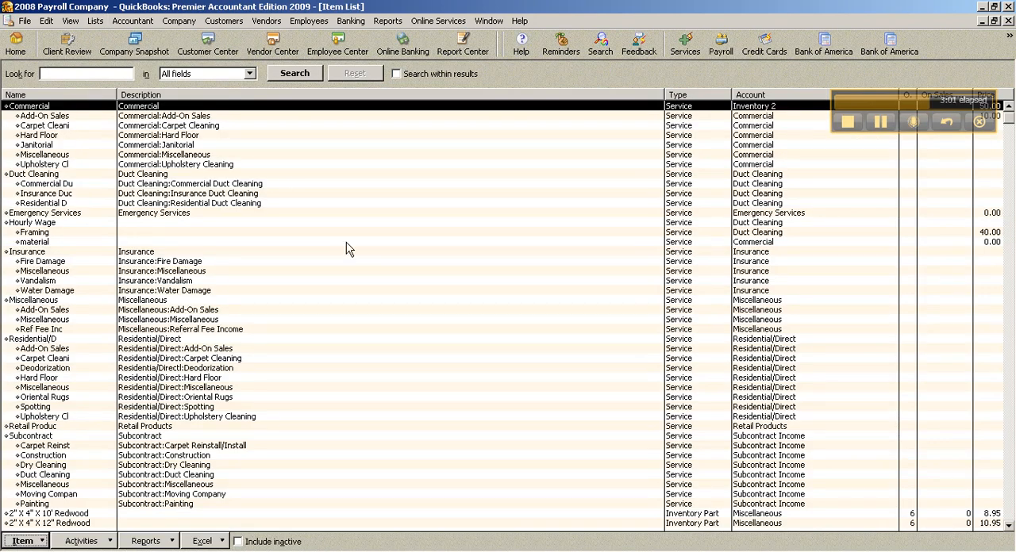
{"action": "scroll", "scroll_direction": "down", "scroll_amount": 3}
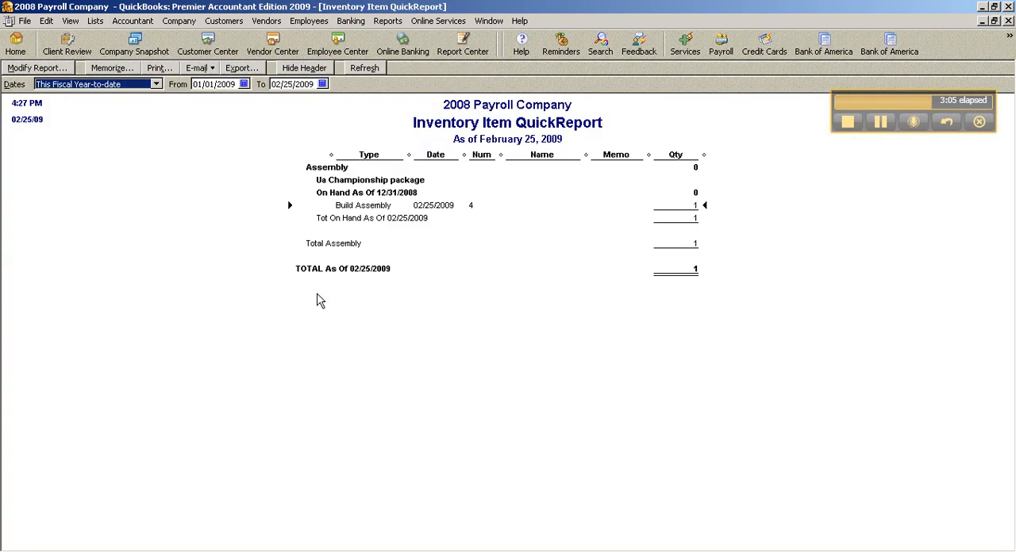
{"action": "double_click", "coordinate": [362, 205]}
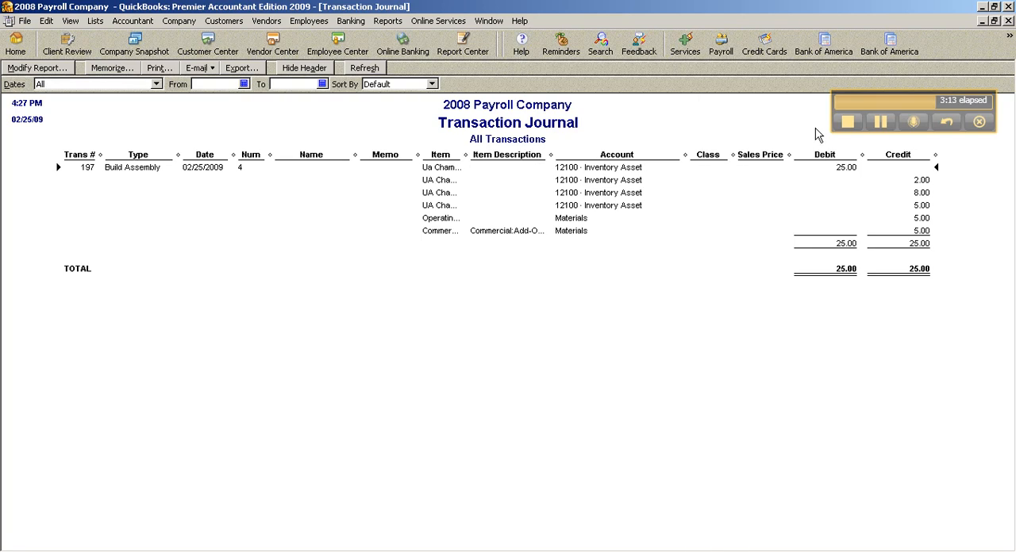
{"action": "mouse_move", "coordinate": [467, 169]}
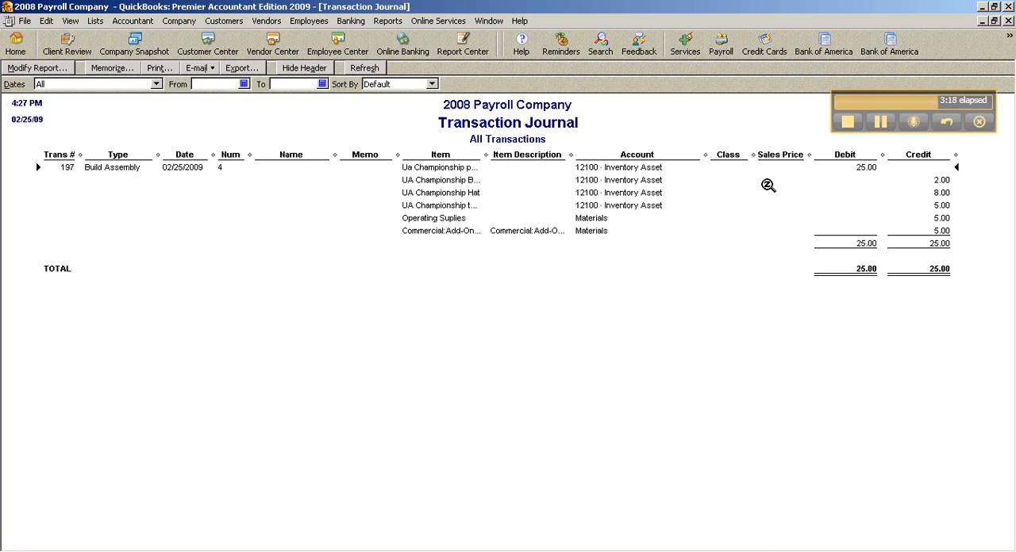
{"action": "mouse_move", "coordinate": [486, 196]}
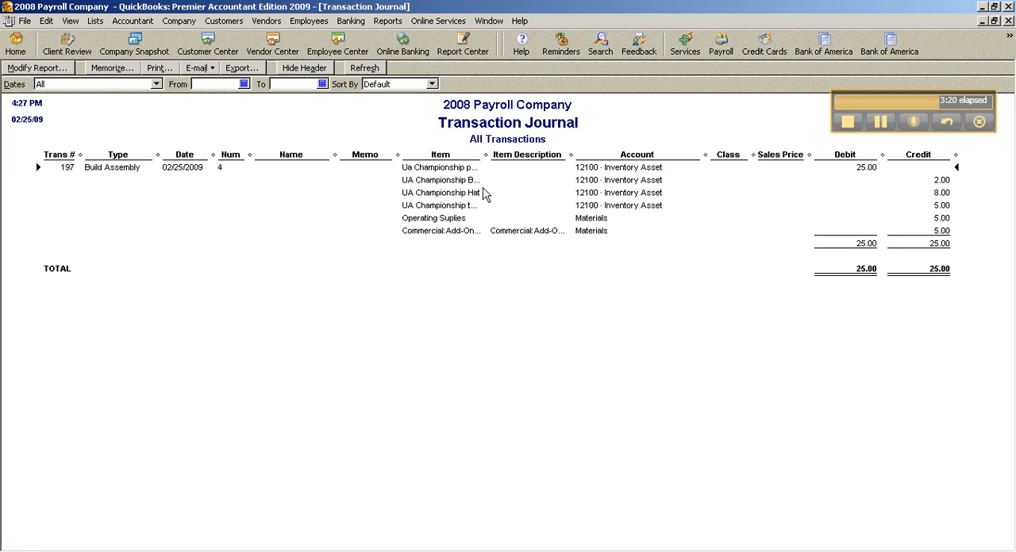
{"action": "mouse_move", "coordinate": [465, 194]}
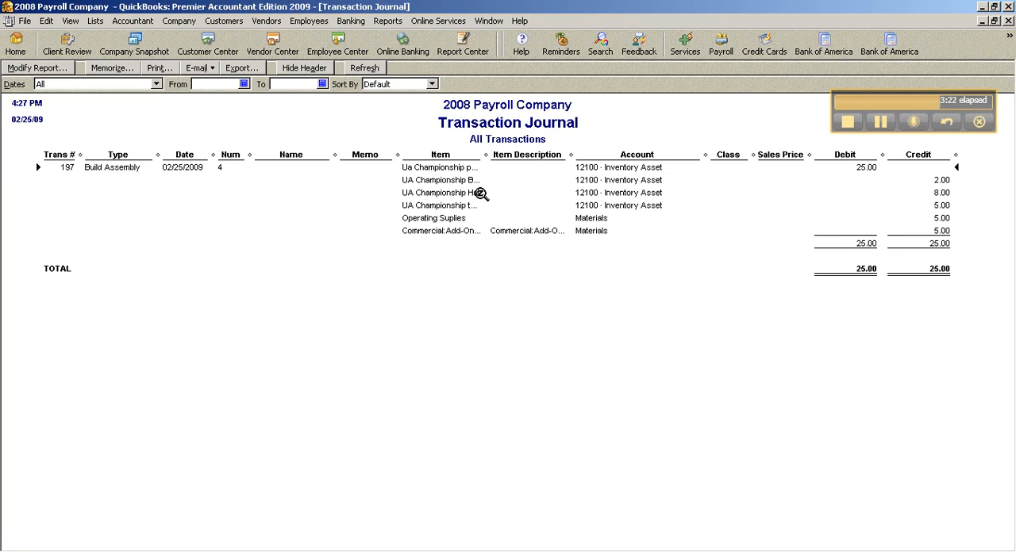
{"action": "mouse_move", "coordinate": [482, 184]}
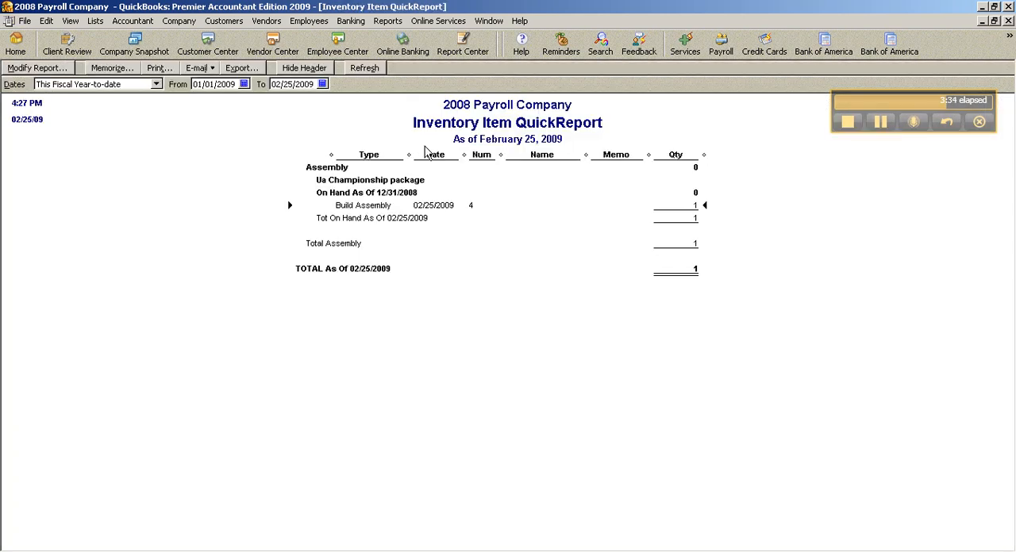
Start a new invoice and put UA Championship package on the first line
{"action": "left_click", "coordinate": [508, 20]}
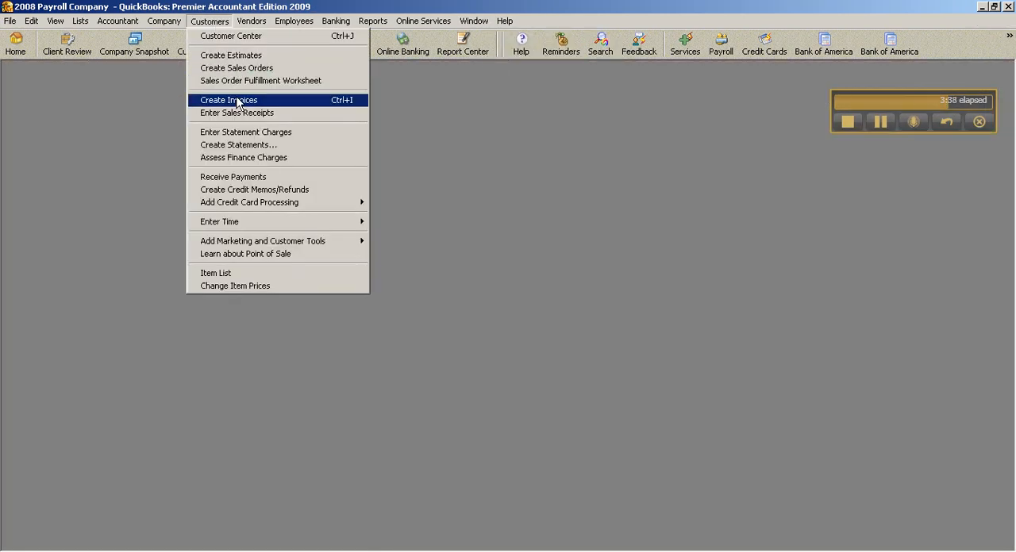
{"action": "left_click", "coordinate": [229, 100]}
{"action": "type", "text": "Profit"}
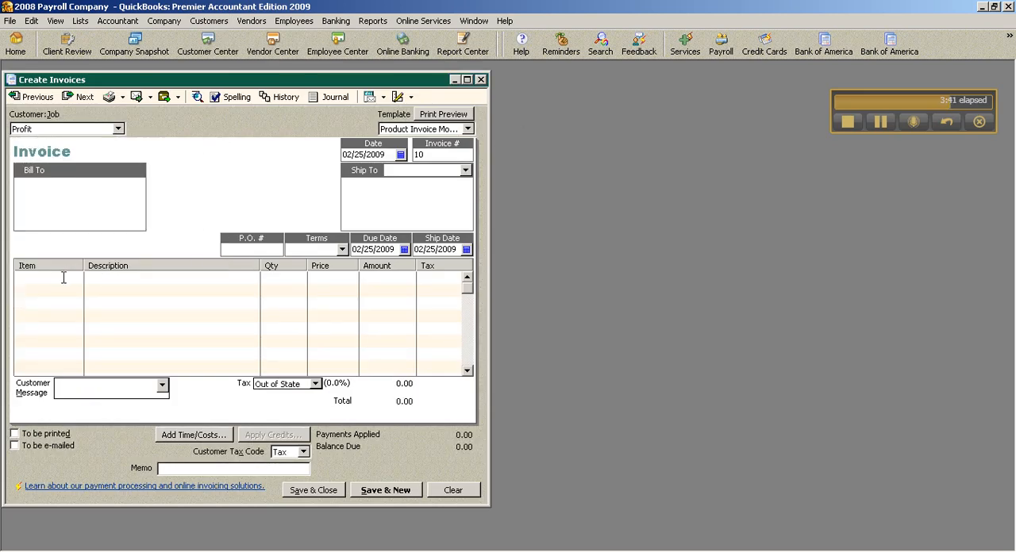
{"action": "left_click", "coordinate": [76, 276]}
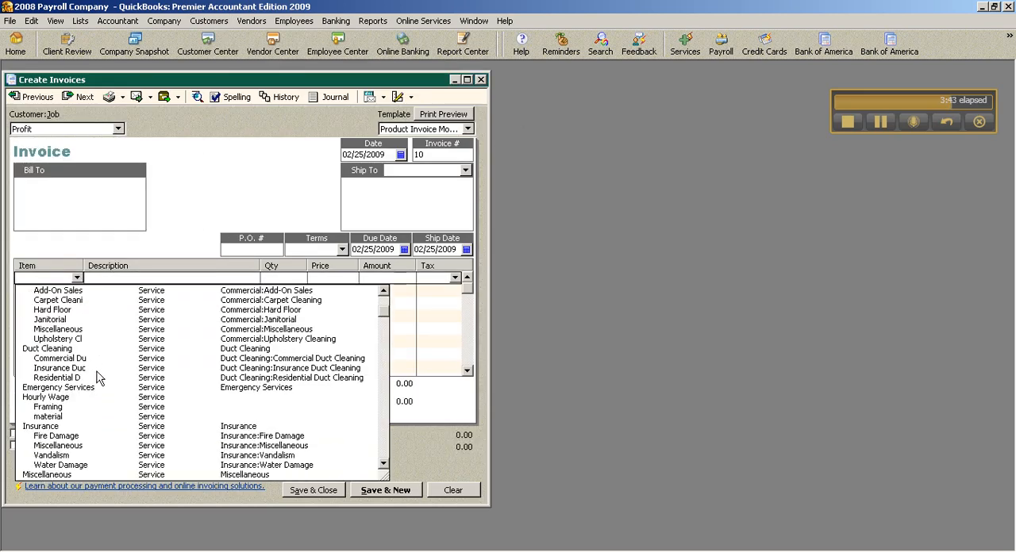
{"action": "scroll", "scroll_direction": "down", "scroll_amount": 3}
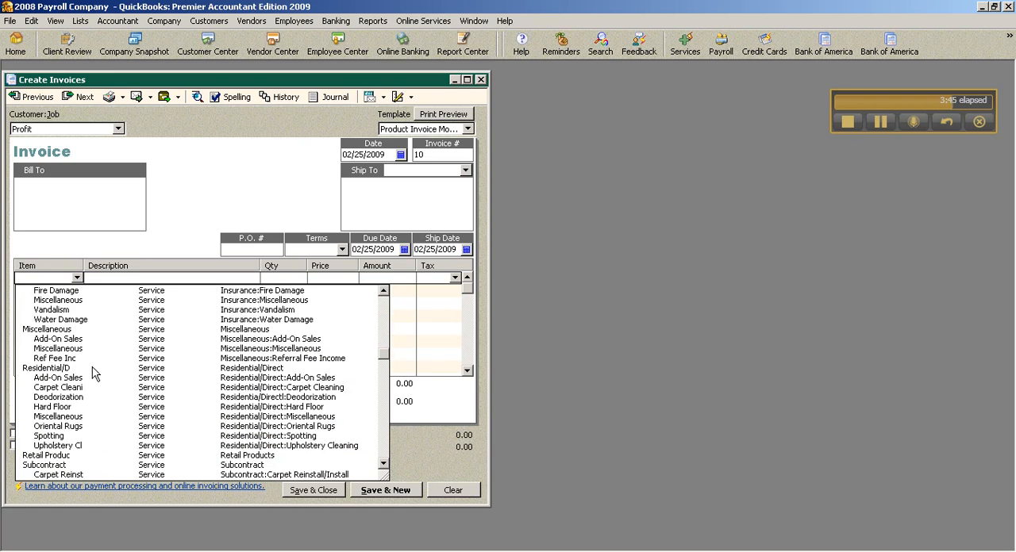
{"action": "scroll", "scroll_direction": "down", "scroll_amount": 3}
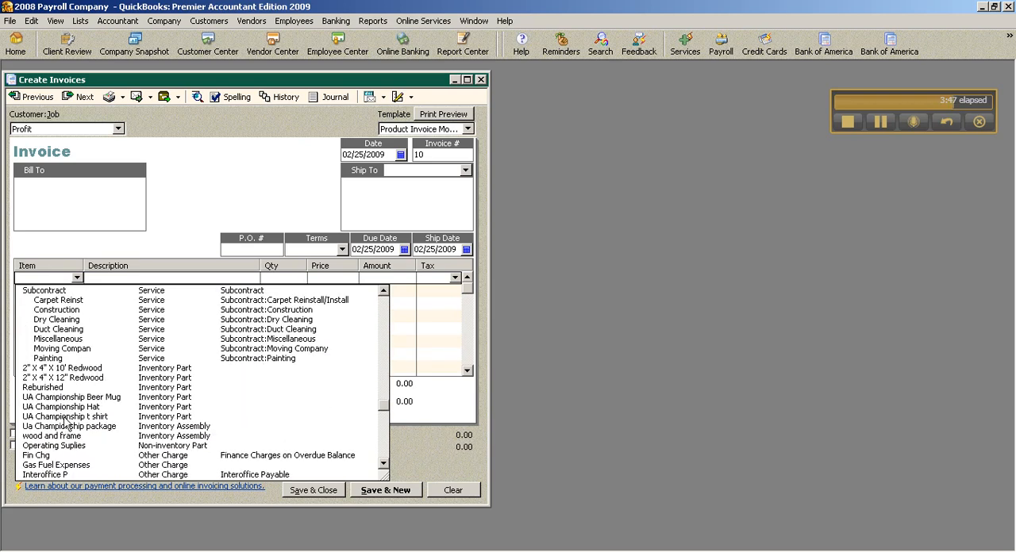
{"action": "left_click", "coordinate": [64, 429]}
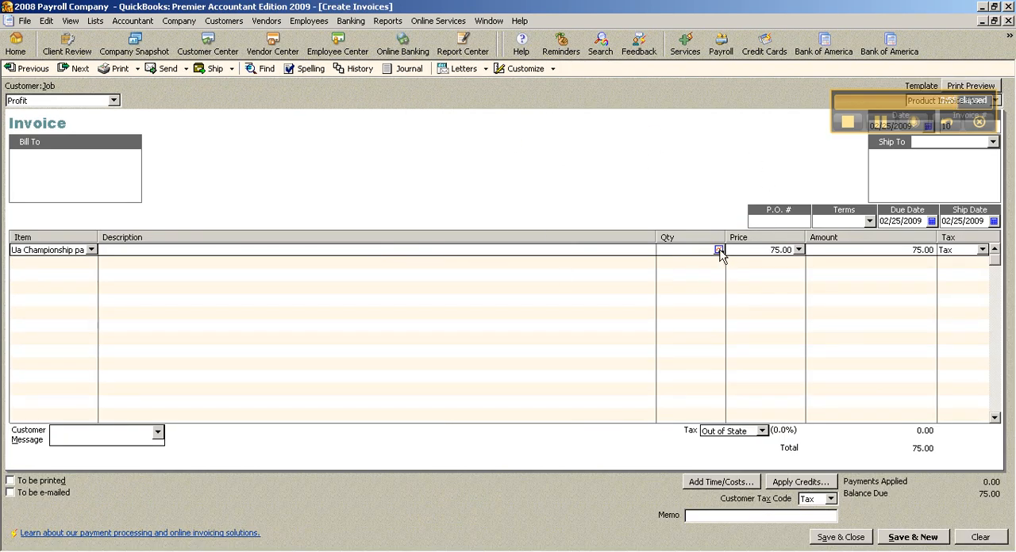
Set the line quantity to 1 at 75.00 and save the invoice for customer Profit
{"action": "left_click", "coordinate": [717, 250]}
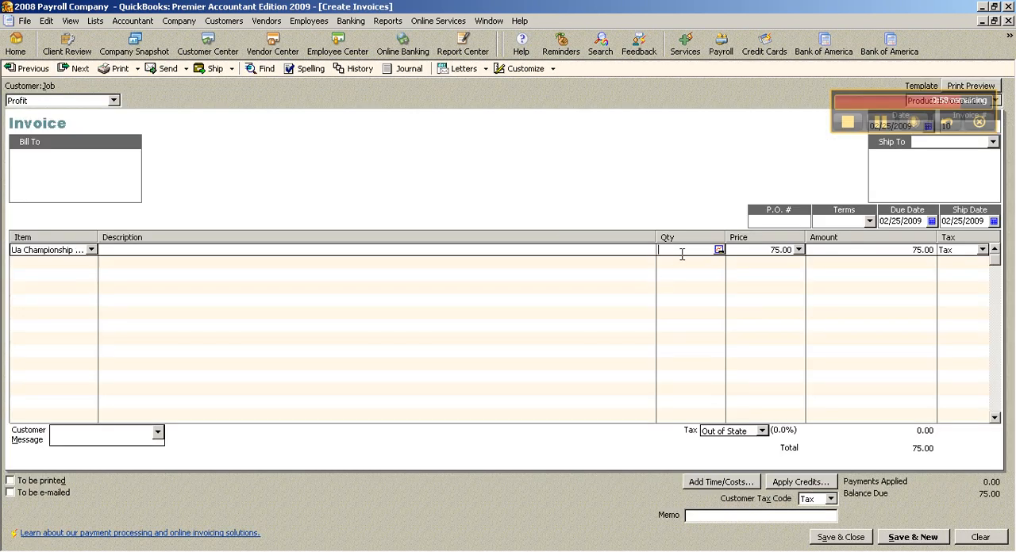
{"action": "type", "text": "1"}
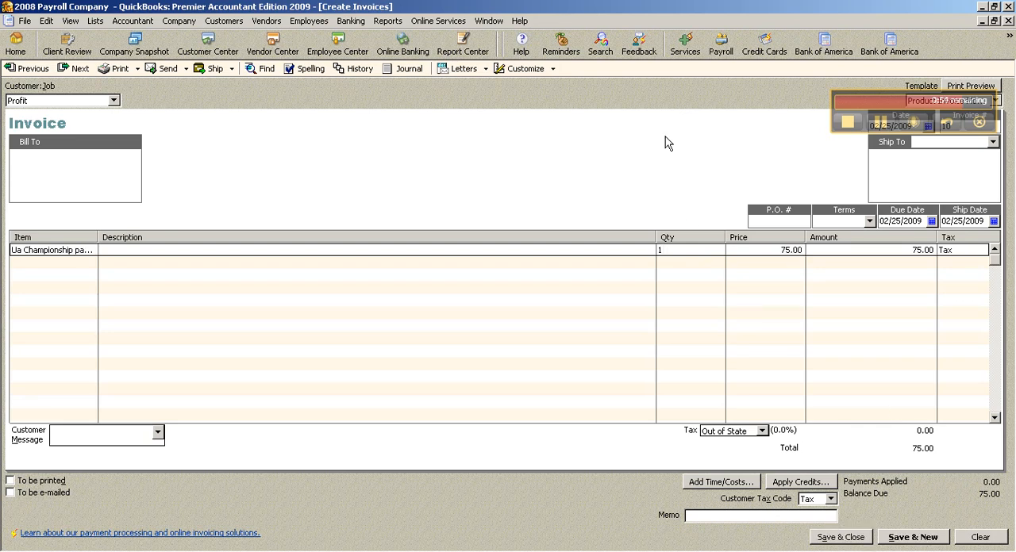
{"action": "left_click", "coordinate": [203, 40]}
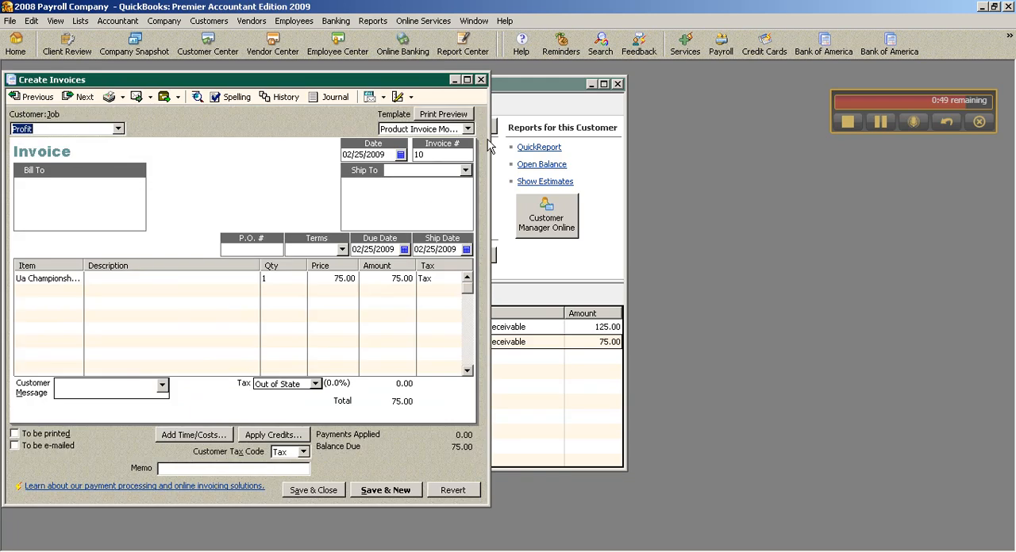
{"action": "left_click", "coordinate": [335, 95]}
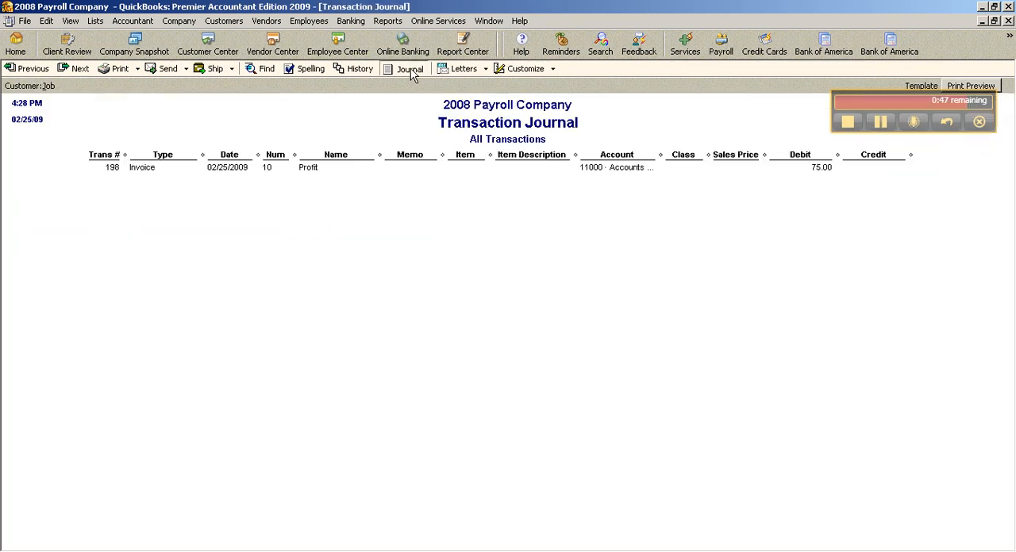
{"action": "left_click", "coordinate": [402, 68]}
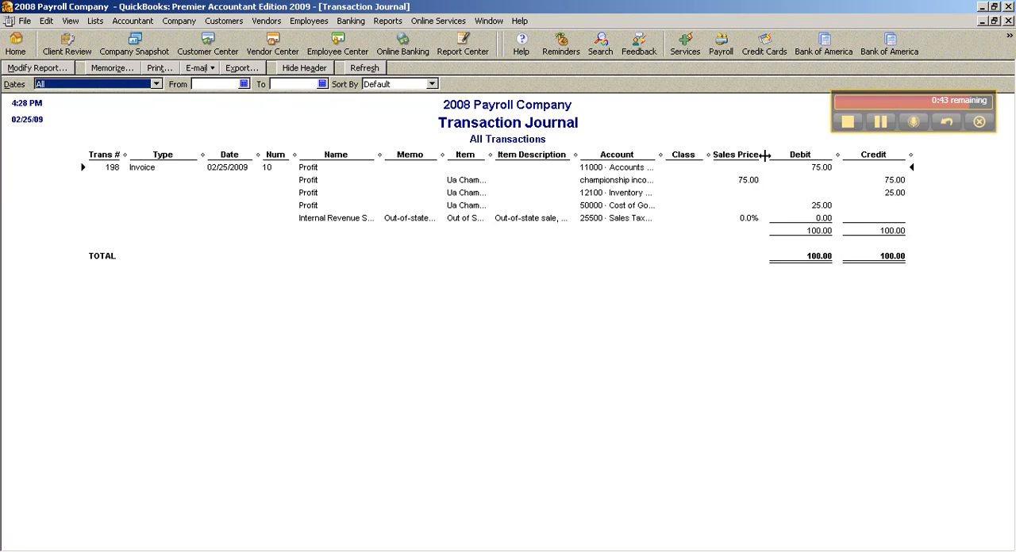
{"action": "mouse_move", "coordinate": [708, 168]}
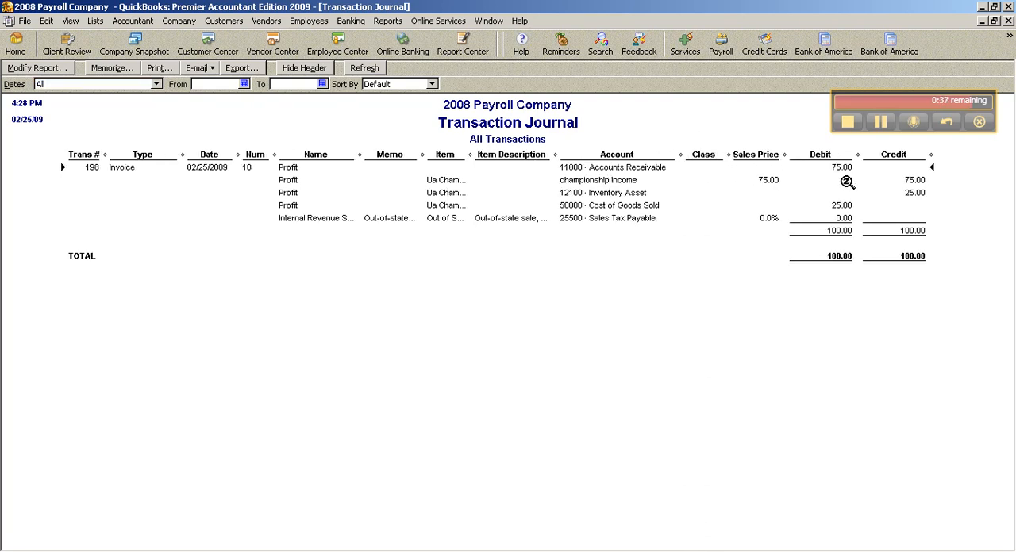
{"action": "mouse_move", "coordinate": [908, 178]}
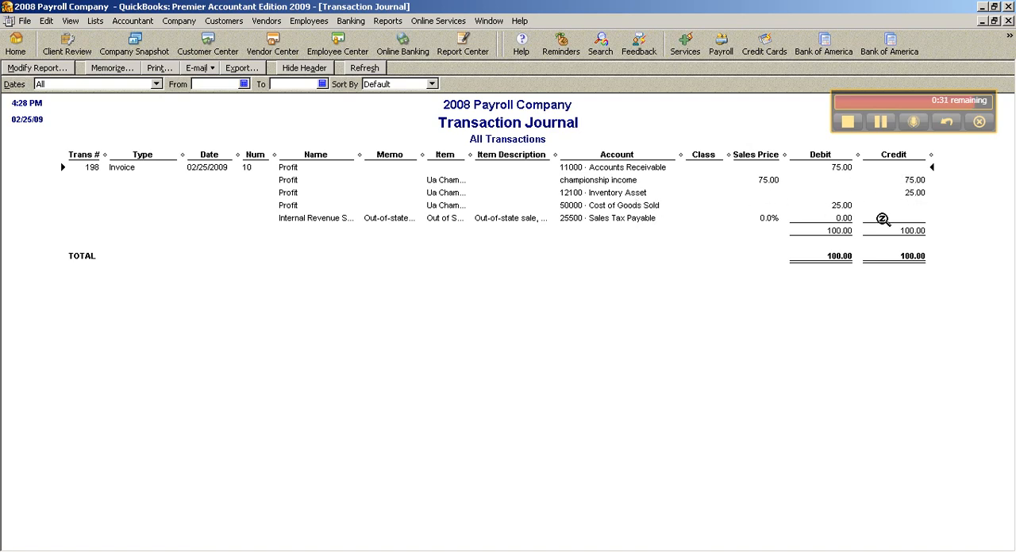
{"action": "mouse_move", "coordinate": [730, 124]}
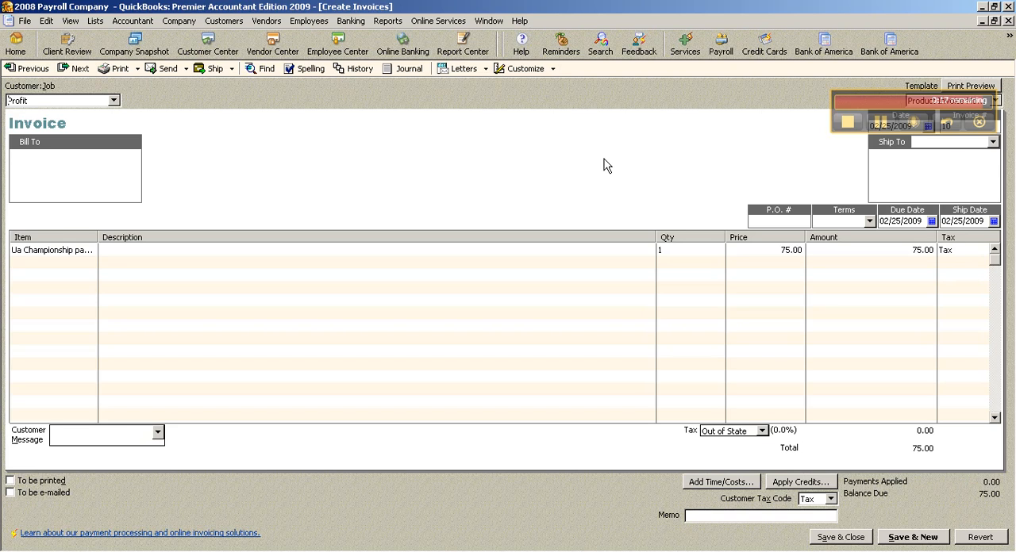
{"action": "mouse_move", "coordinate": [693, 151]}
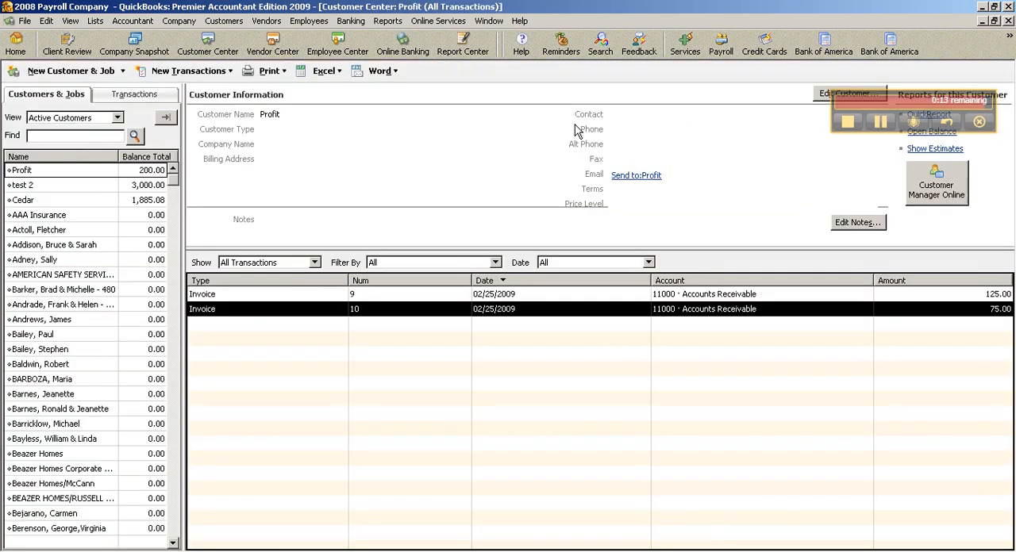
Close all open windows with Window > Close All
{"action": "left_click", "coordinate": [491, 21]}
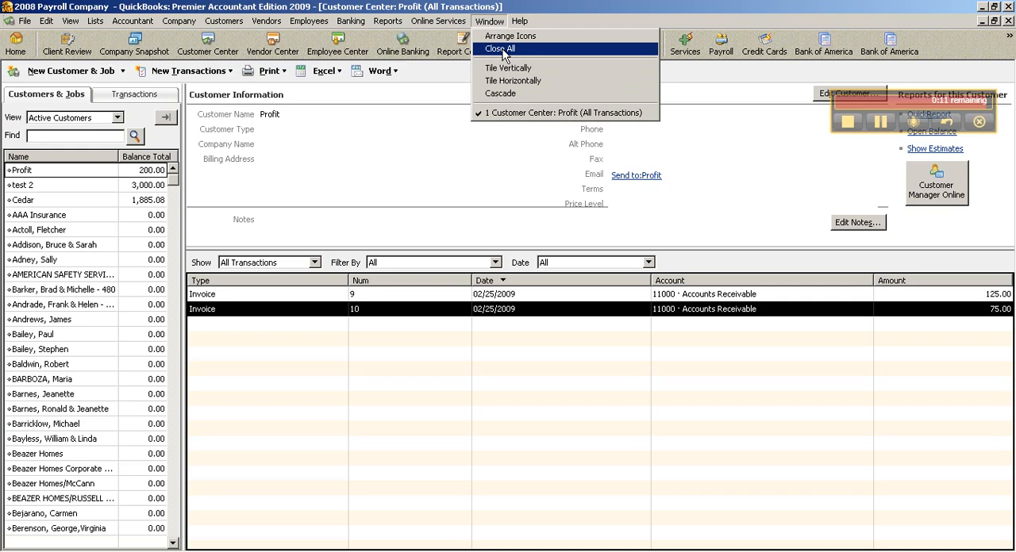
{"action": "left_click", "coordinate": [509, 51]}
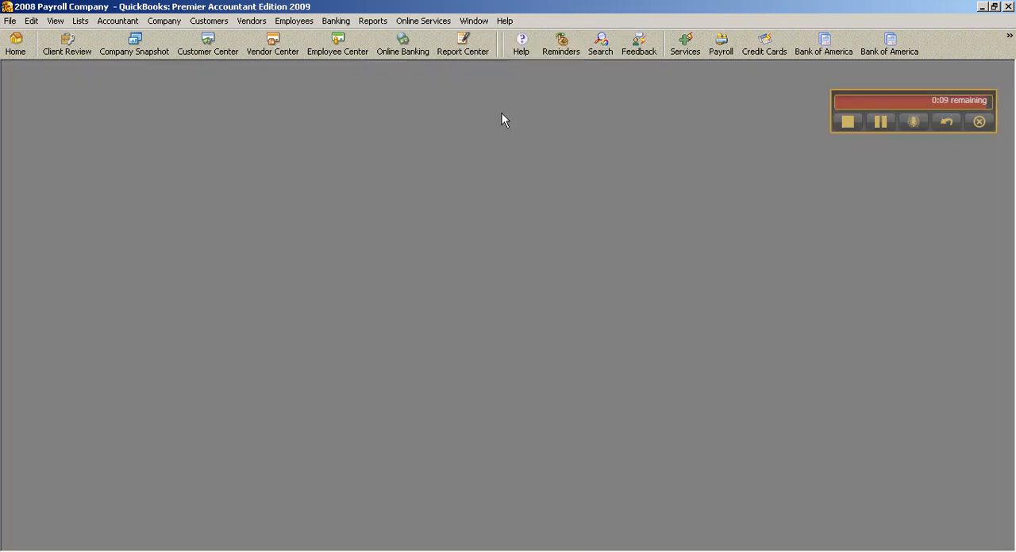